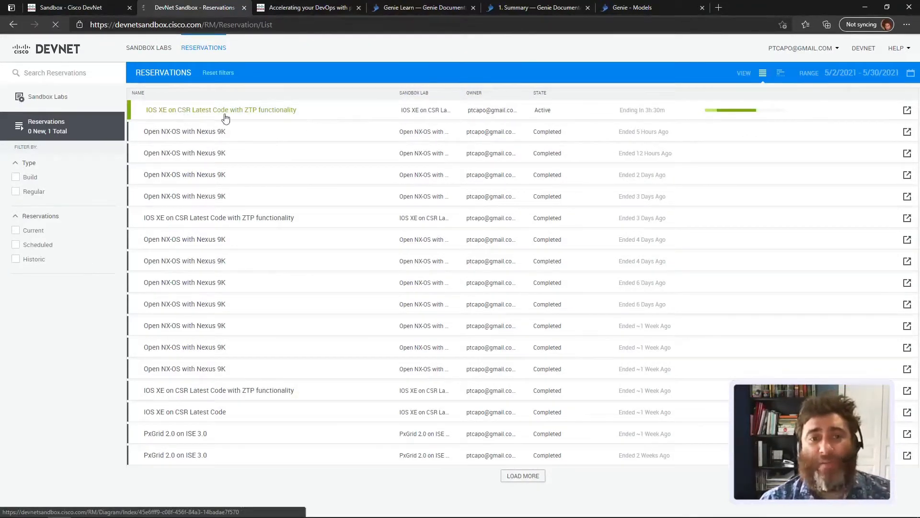
Open the workspace of the active IOS XE on CSR Latest Code with ZTP reservation.
click(222, 110)
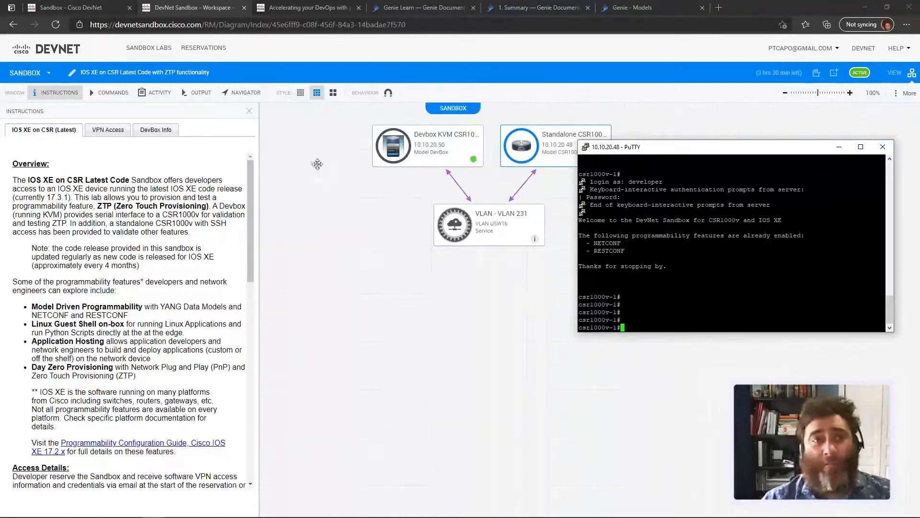
click(305, 8)
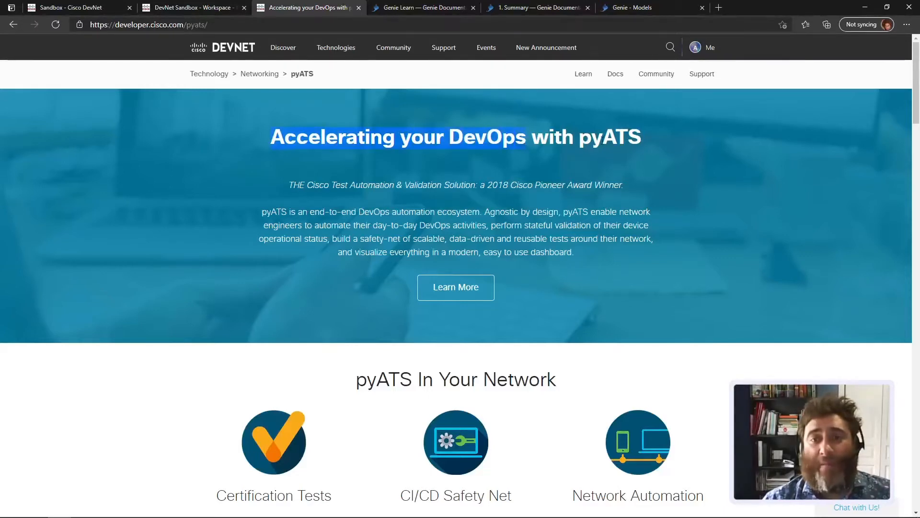
Scroll the pyATS overview down to the Genie card and follow its Genie Docs link.
scroll(down, 3)
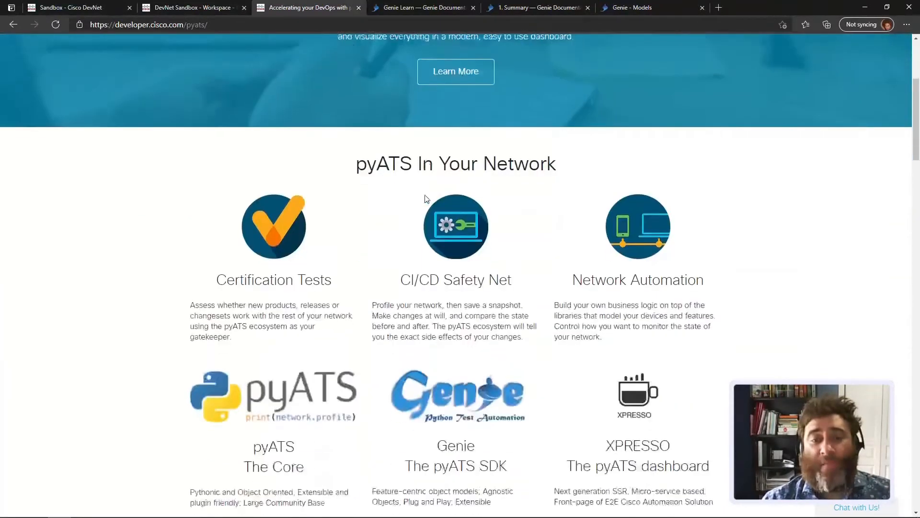
scroll(down, 3)
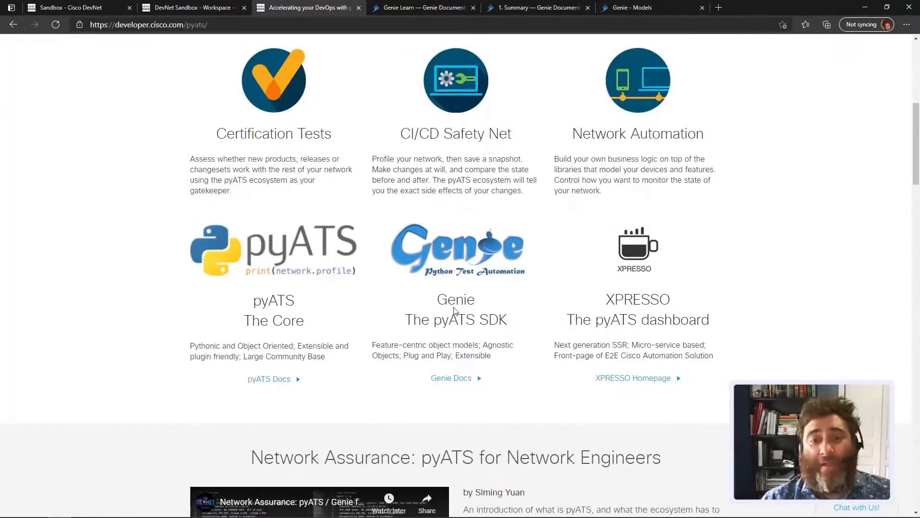
drag(405, 319, 506, 319)
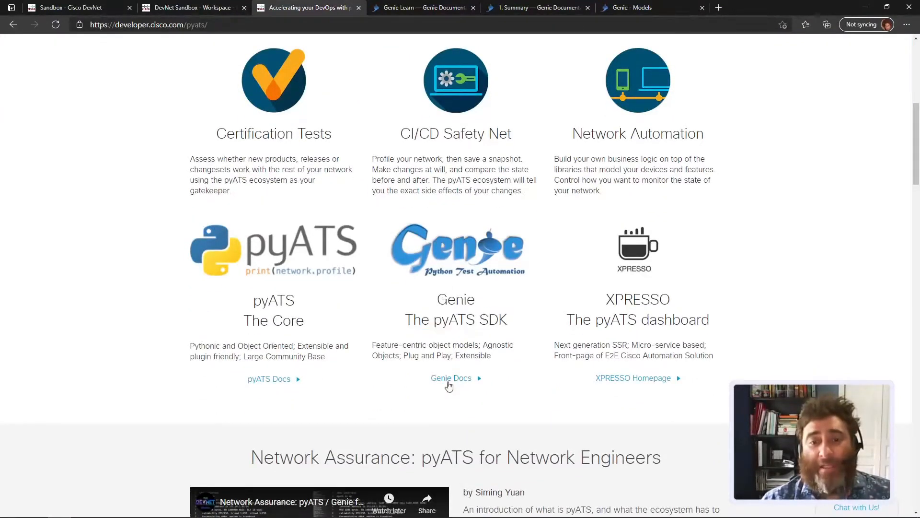
click(452, 378)
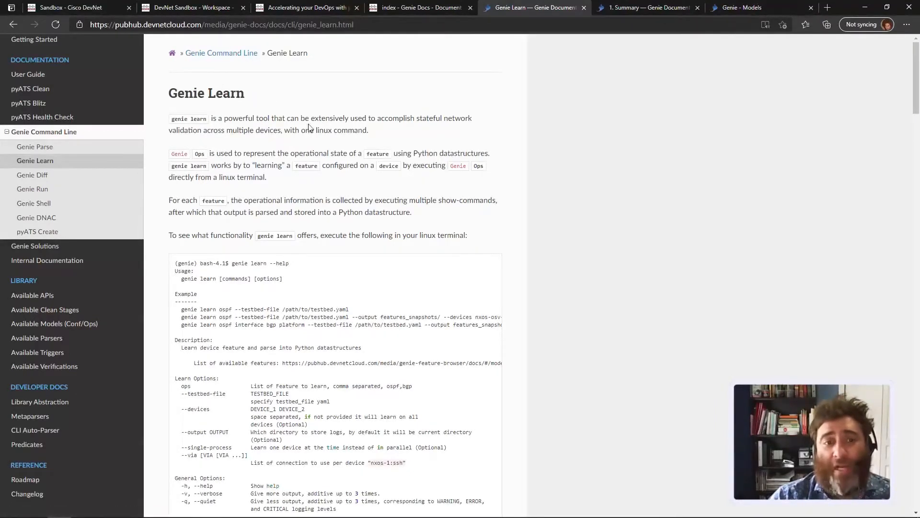
Read down the Genie Learn page, then switch to the '1. Summary — Genie Documentation' tab.
scroll(down, 3)
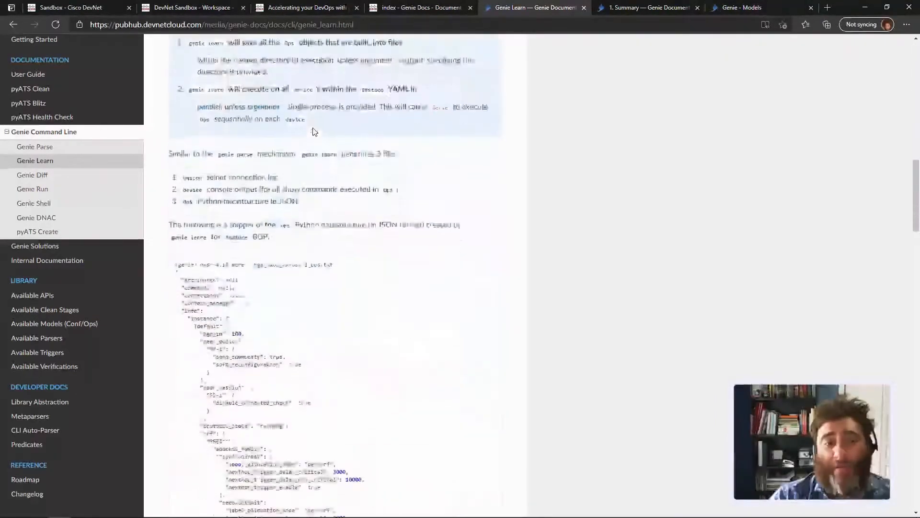
scroll(down, 3)
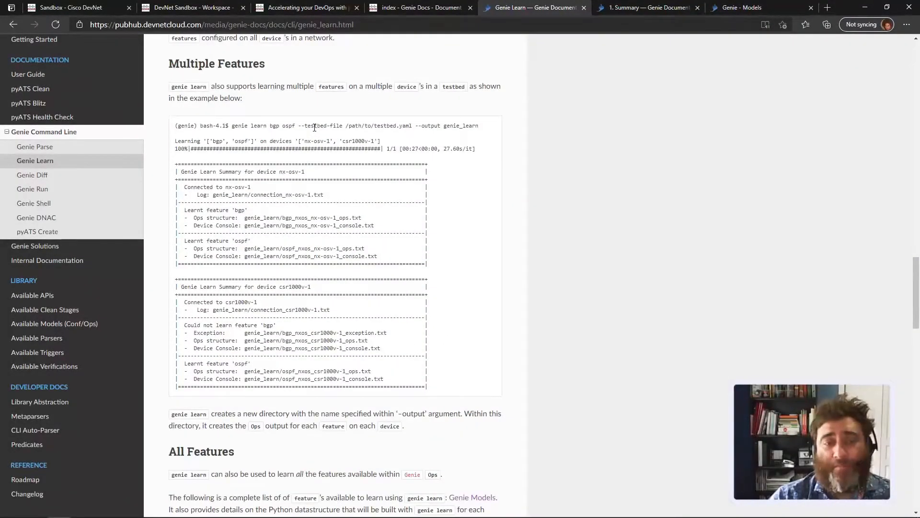
scroll(down, 3)
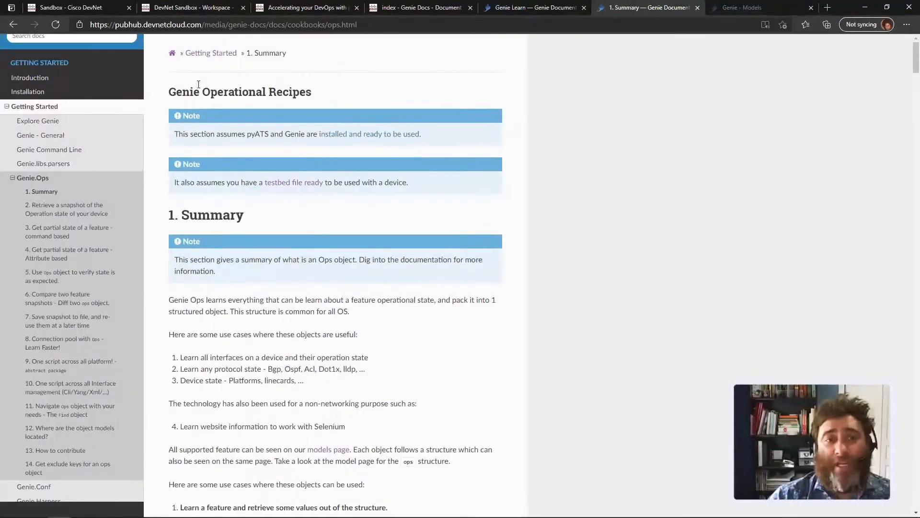
double_click(257, 91)
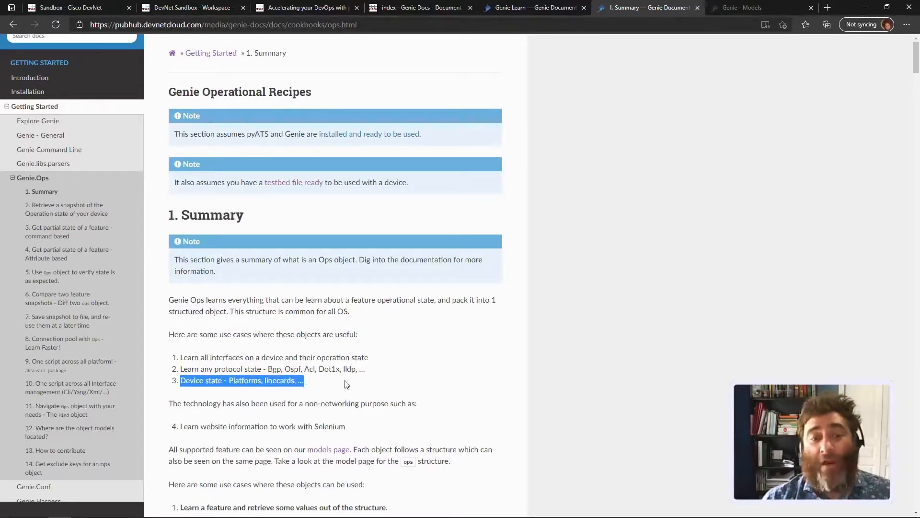
mouse_move(704, 5)
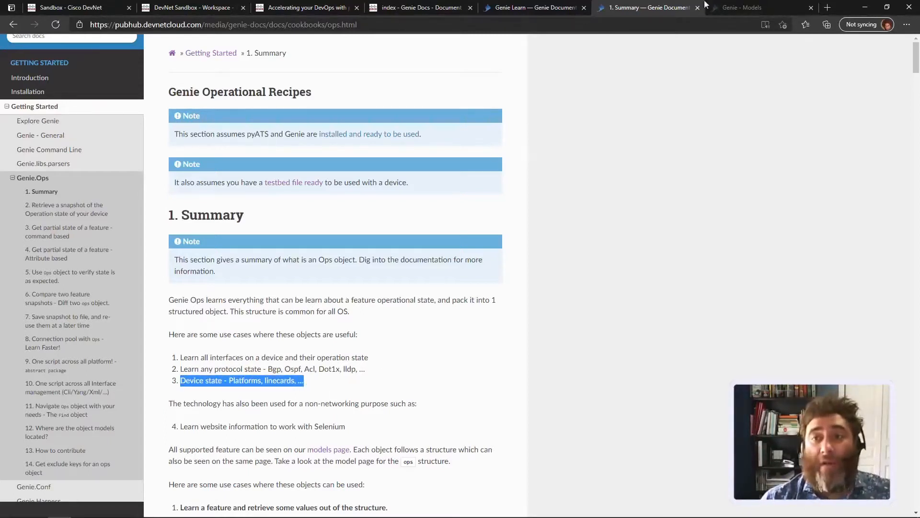
click(742, 7)
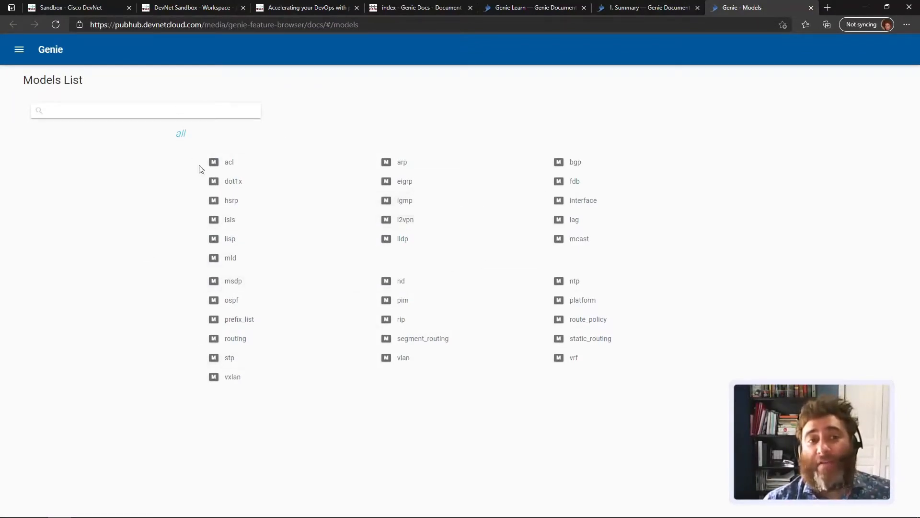
mouse_move(520, 377)
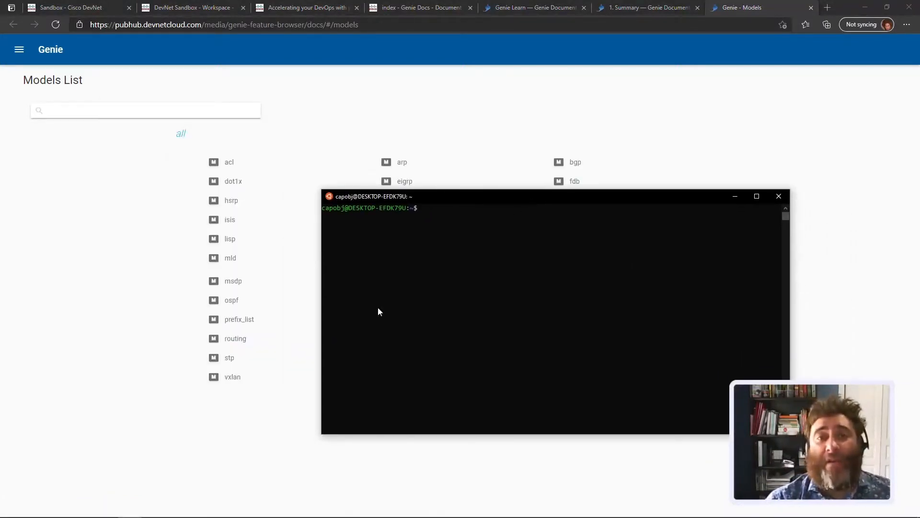
Launch VS Code with `code .` and change into the merlin/ folder.
text(code .)
text(source env/bin/activate)
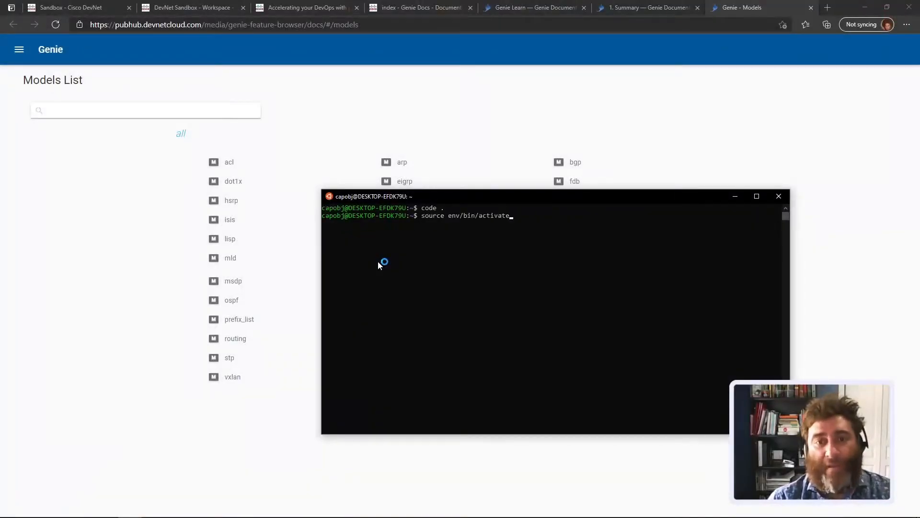
text(cd m)
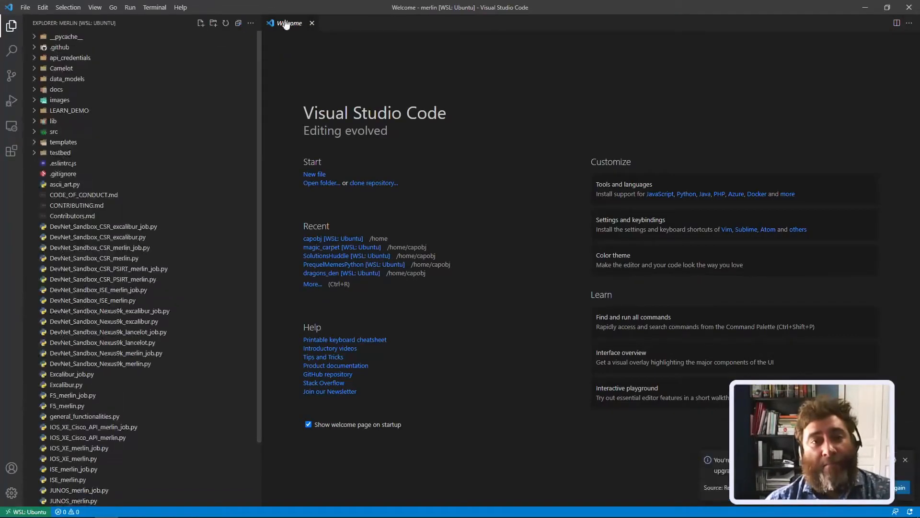
Close Welcome, view testbed_DevNet_CSR1000v_Sandbox.yaml and highlight the DevNet_Sandbox_CSR1000v alias.
click(311, 23)
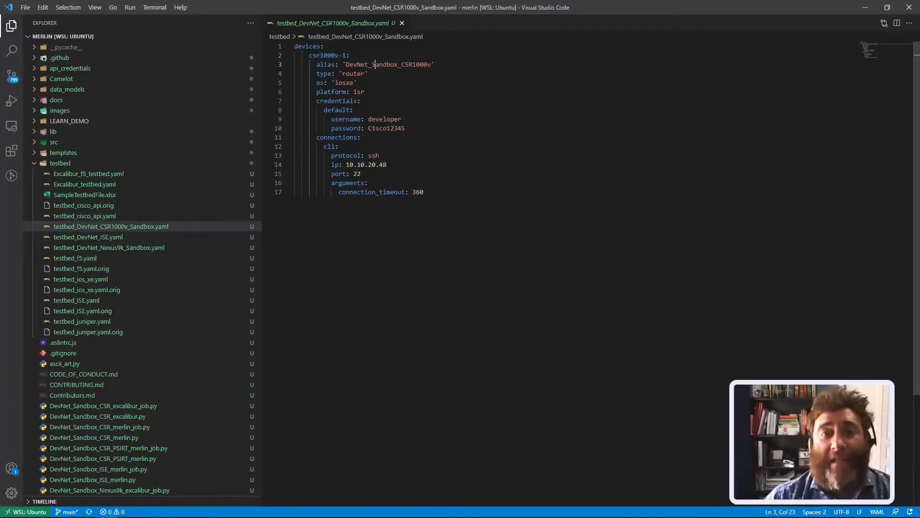
double_click(387, 63)
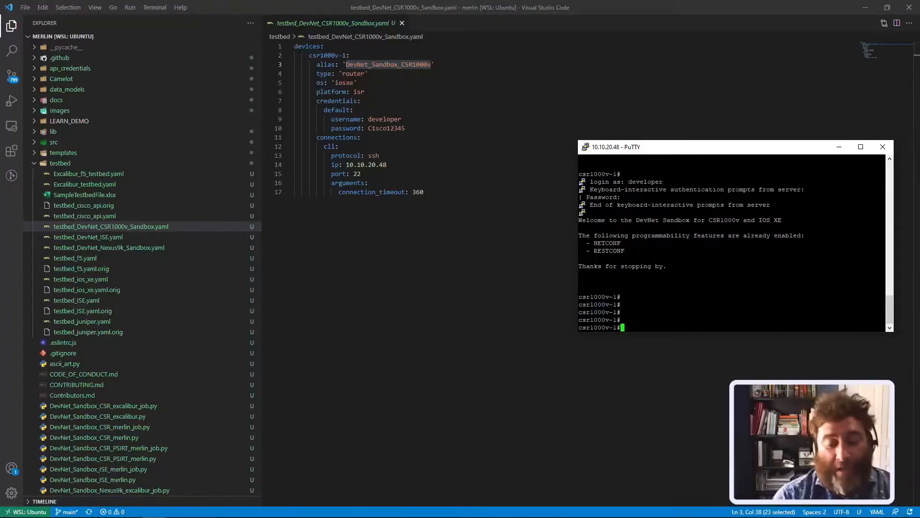
text(show ip ospf)
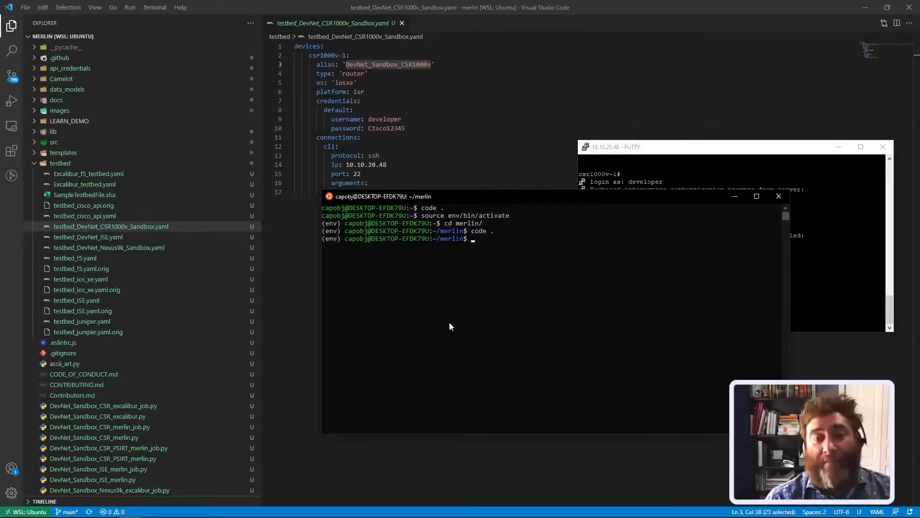
Activate env and run genie learn "config" with testbed_DevNet_CSR1000v_Sandbox.yaml.
text(clear)
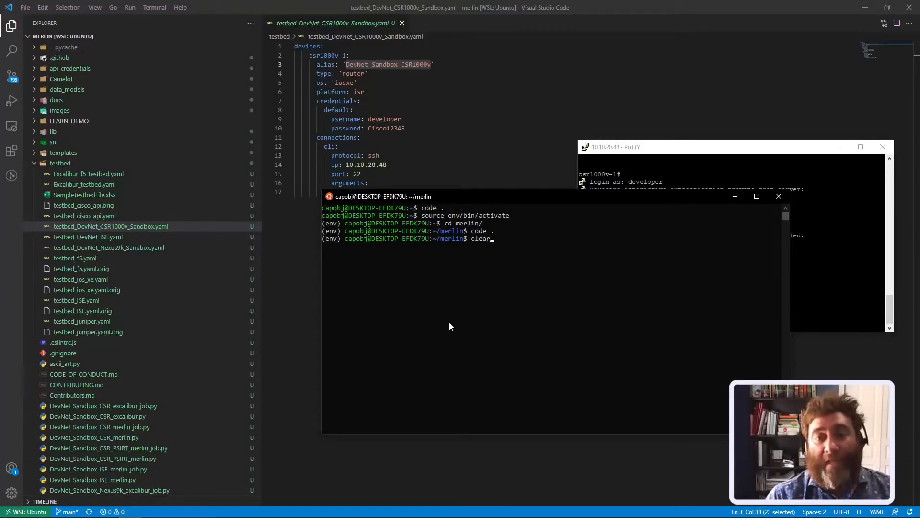
text(genie learn "config" --testbed-file testbed/testbed_DevNet_CSR1000v_Sandbox.yaml)
text(cd LEARN_DEMO/)
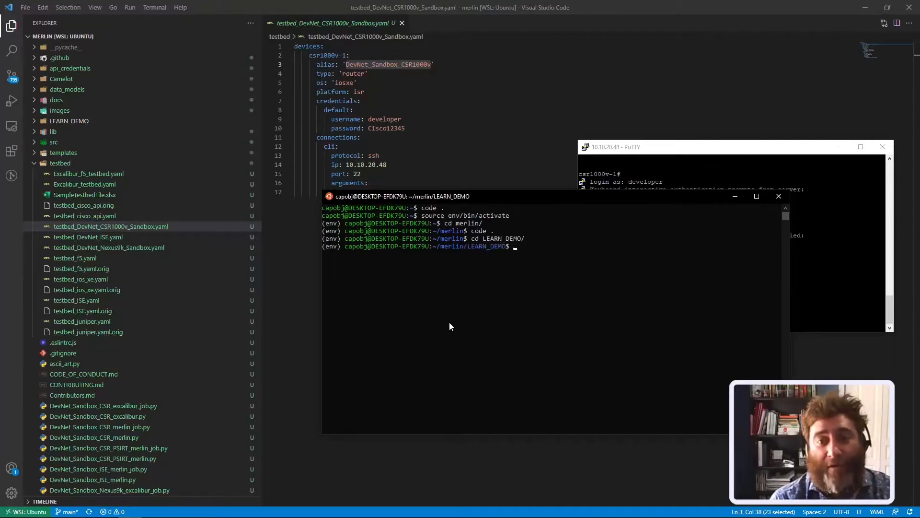
text(source env/bin/activate)
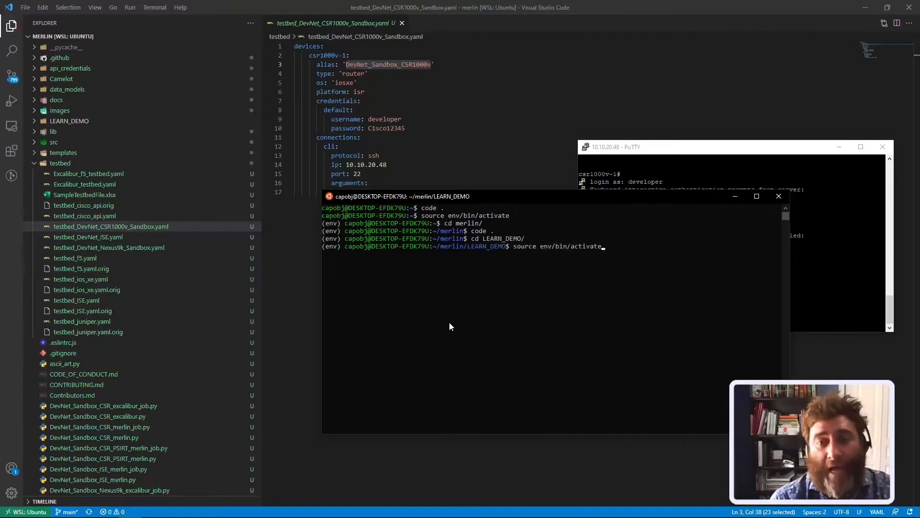
text(clear)
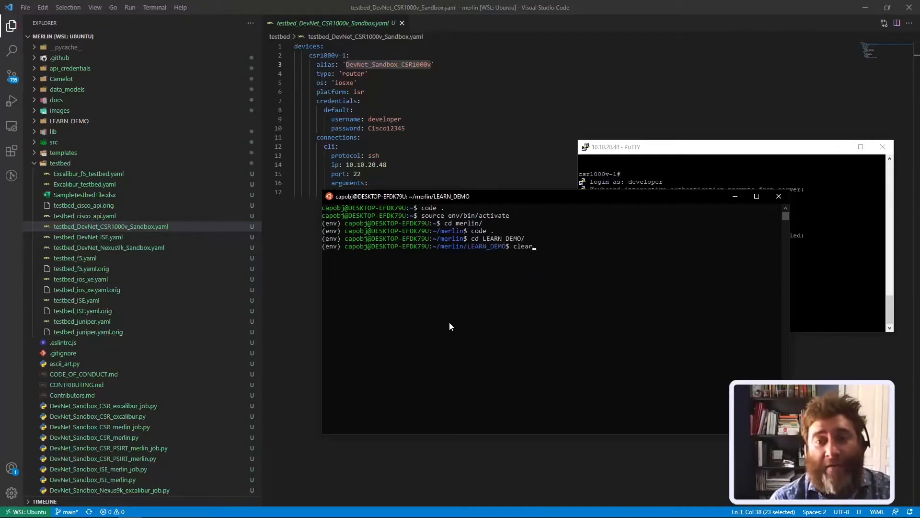
text(genie learn "config" --testbed-file testbed/testbed_DevNet_CSR1000v_Sandbox.yaml)
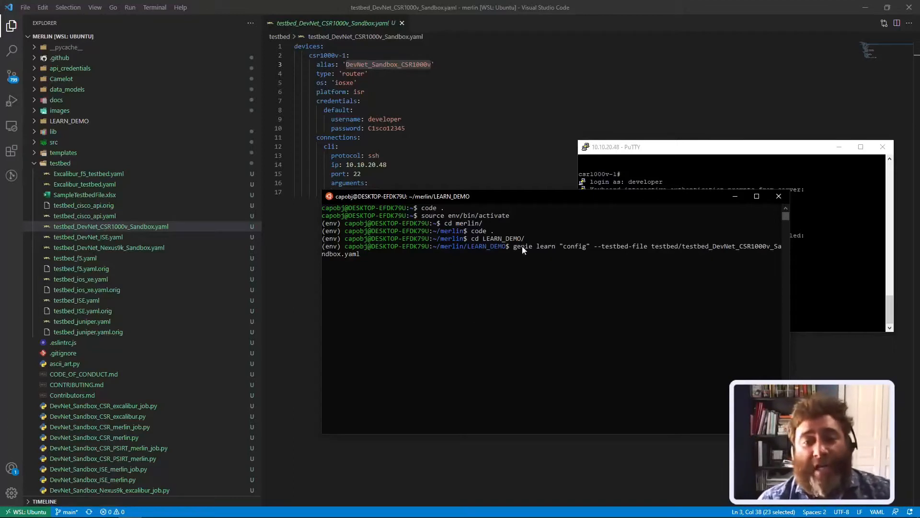
double_click(544, 246)
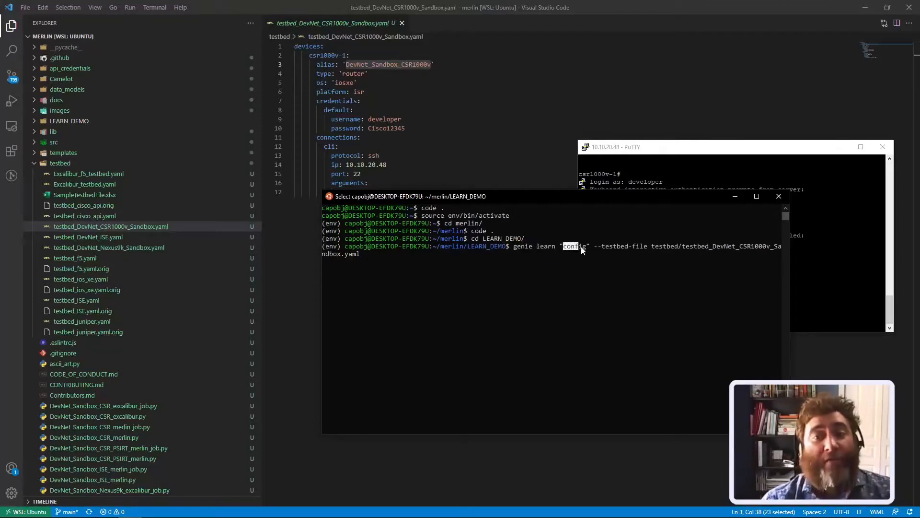
mouse_move(594, 248)
text(../)
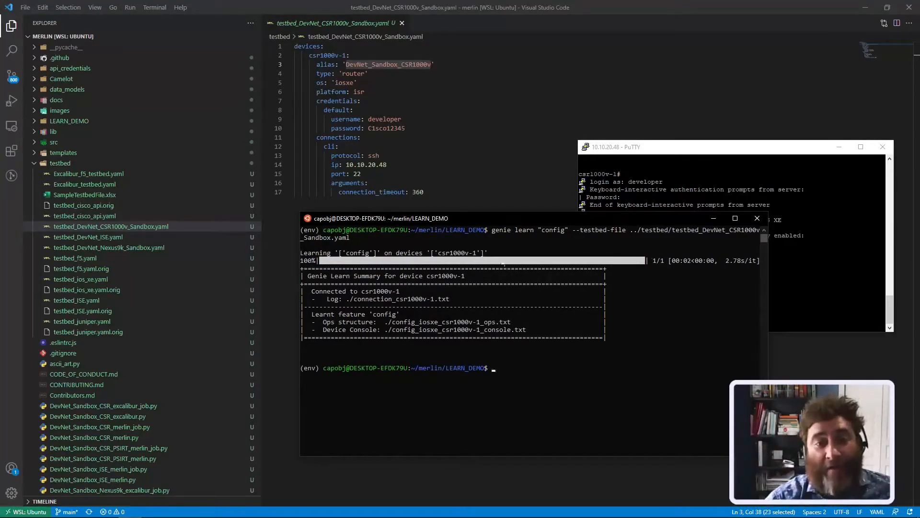
double_click(347, 322)
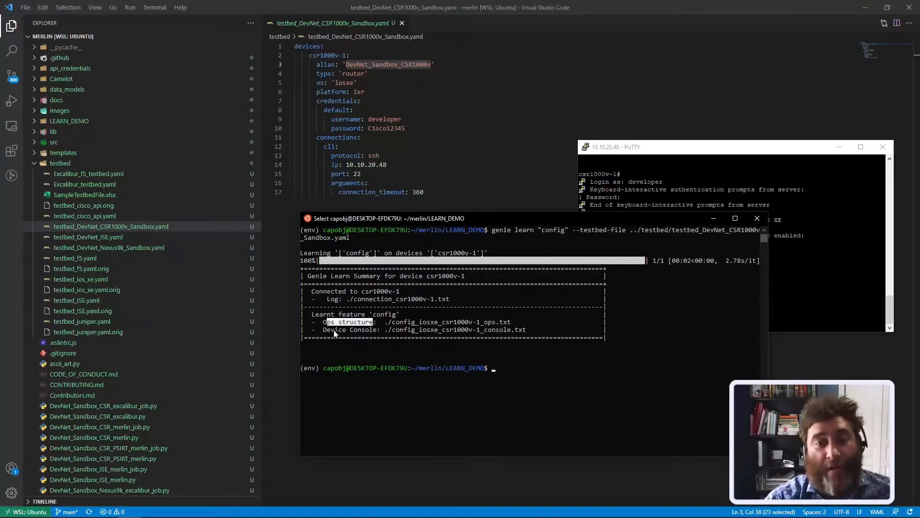
double_click(350, 329)
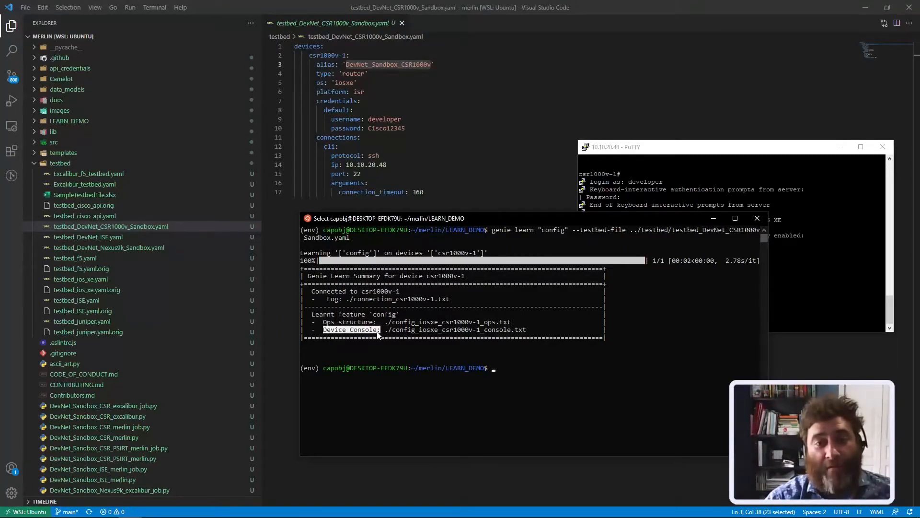
click(68, 120)
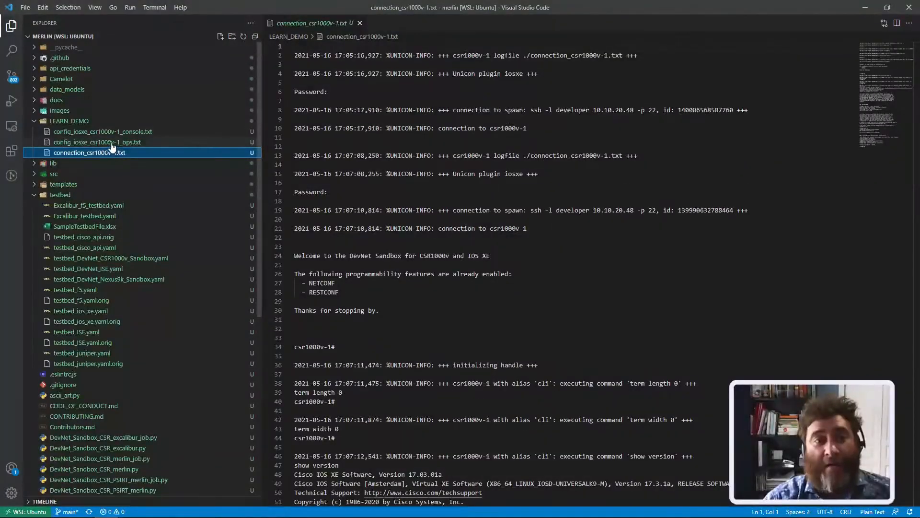
Browse the learned config console output and config ops structure files.
click(105, 131)
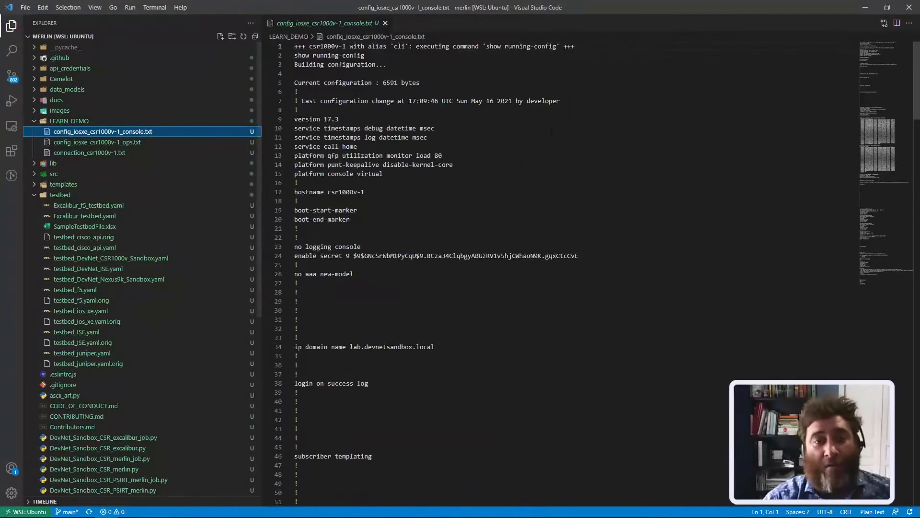
scroll(down, 3)
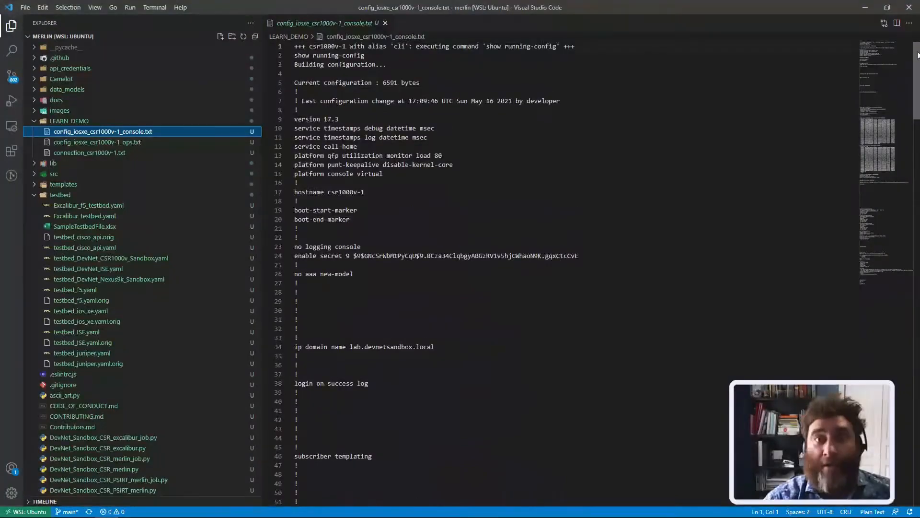
click(97, 142)
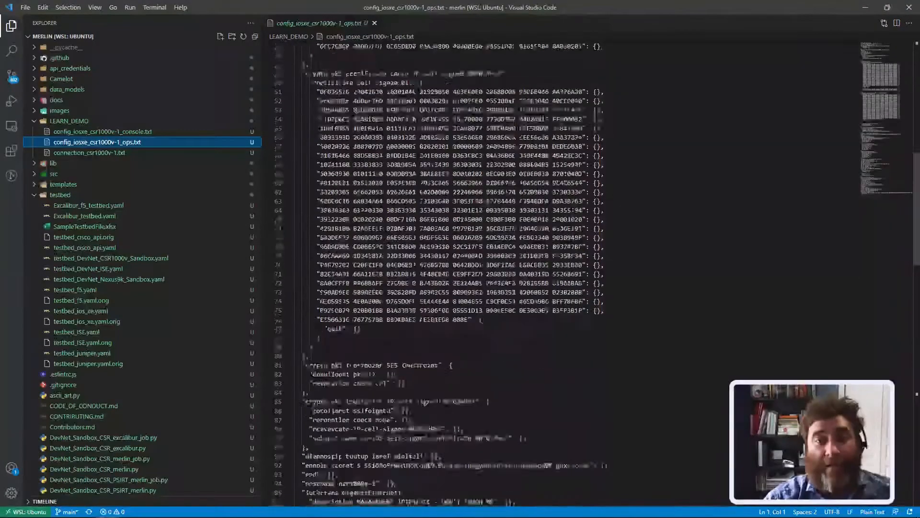
scroll(down, 3)
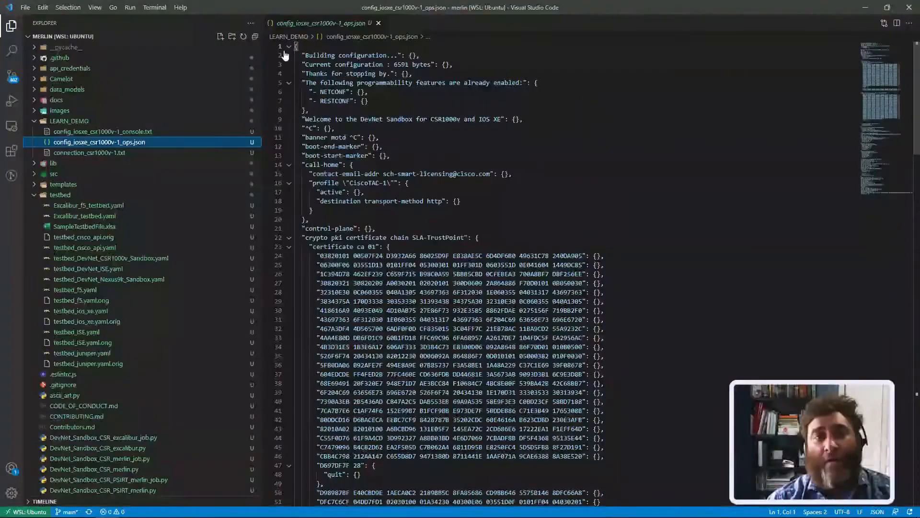
Fold the programmability, call-home, certificate chain and GigabitEthernet1-3 blocks, then view console output.
click(289, 82)
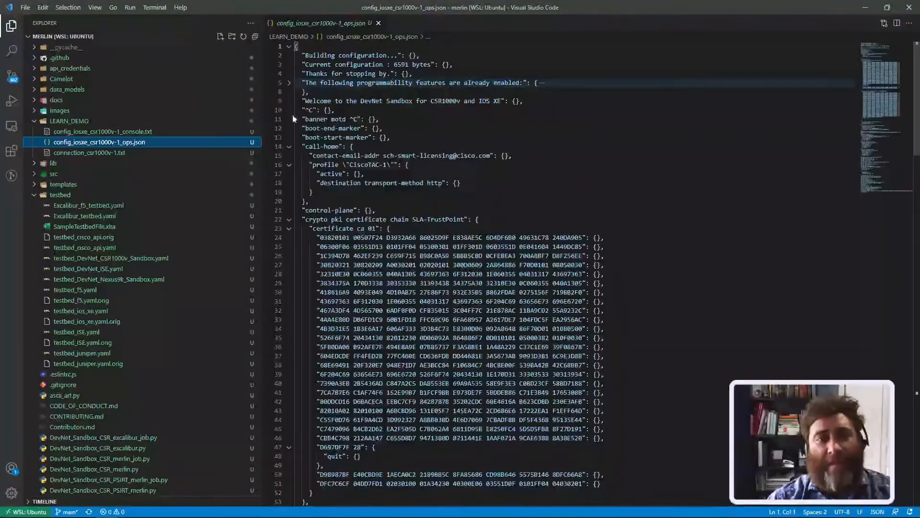
click(288, 146)
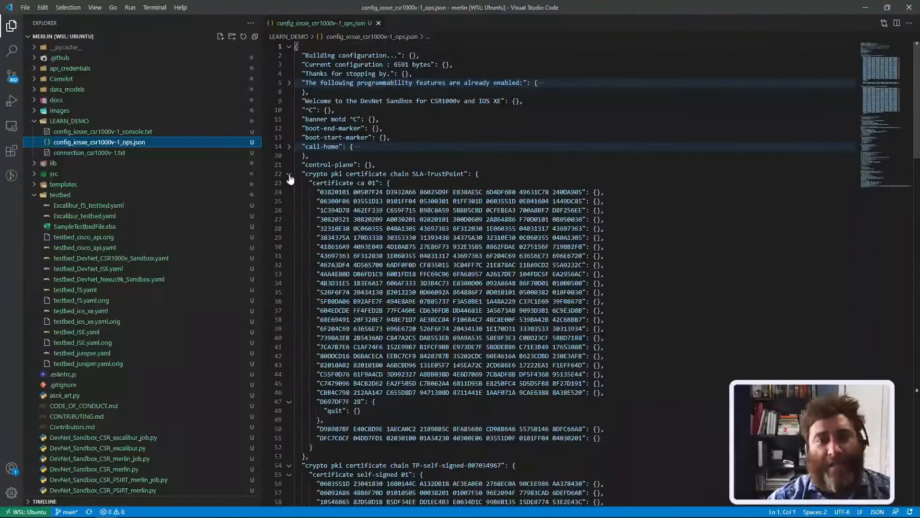
click(288, 173)
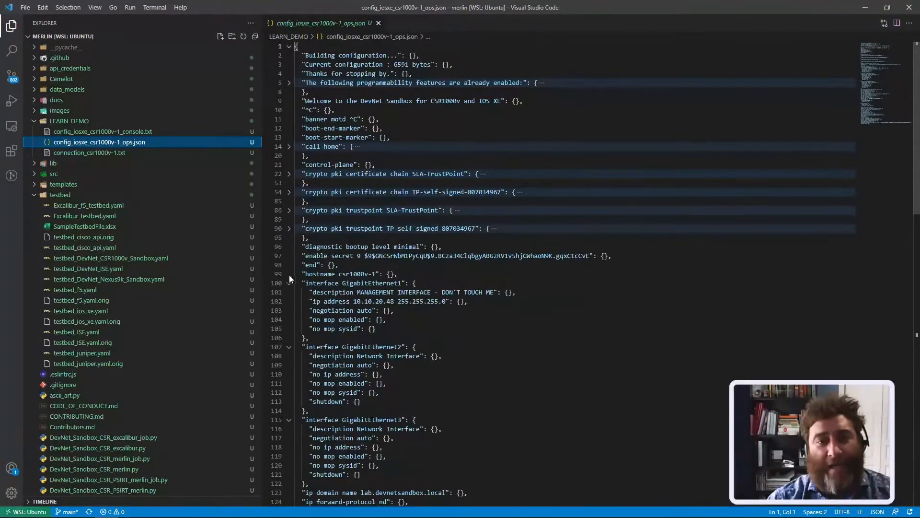
click(288, 283)
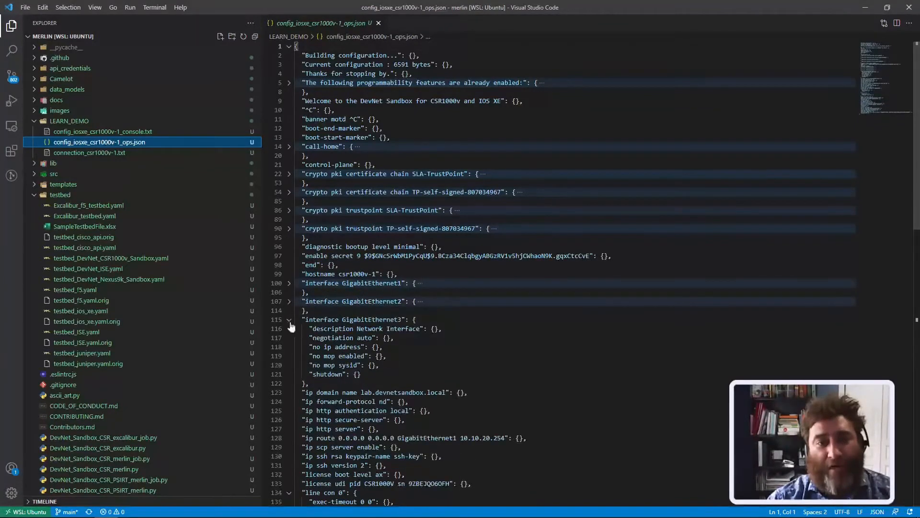
click(289, 319)
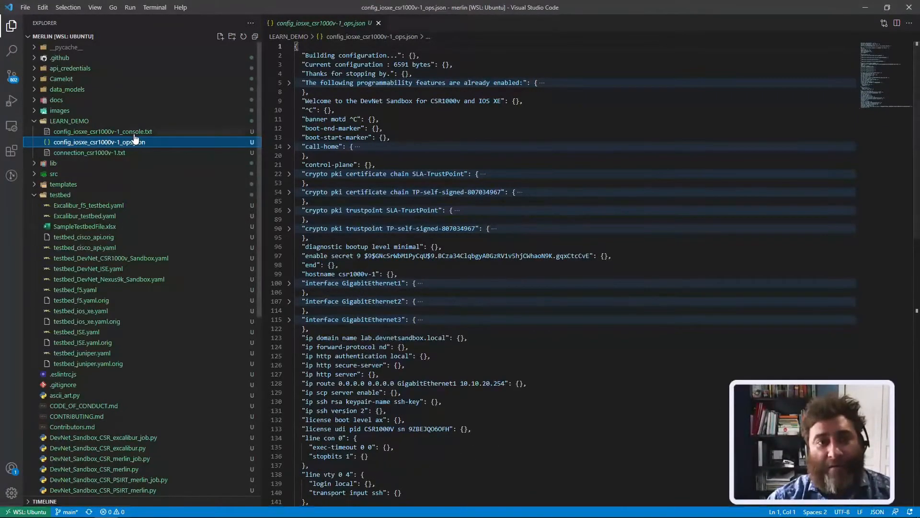
click(104, 131)
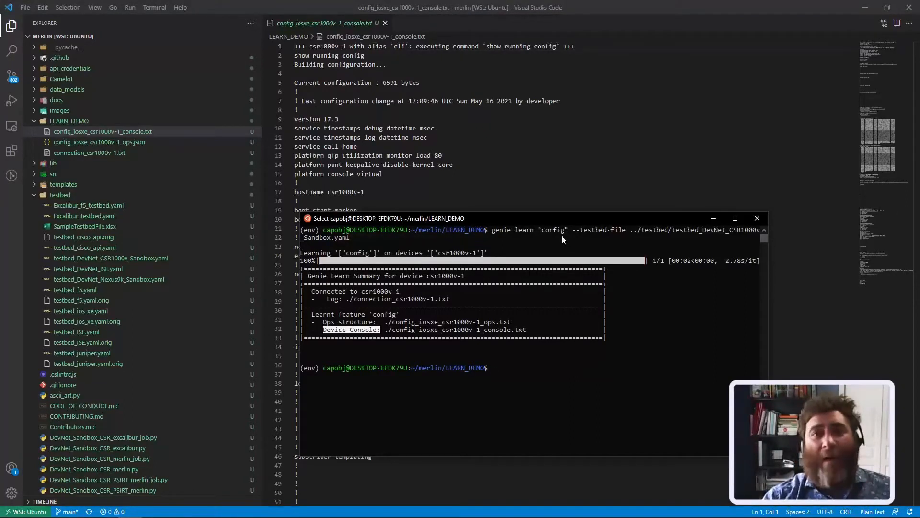
mouse_move(509, 259)
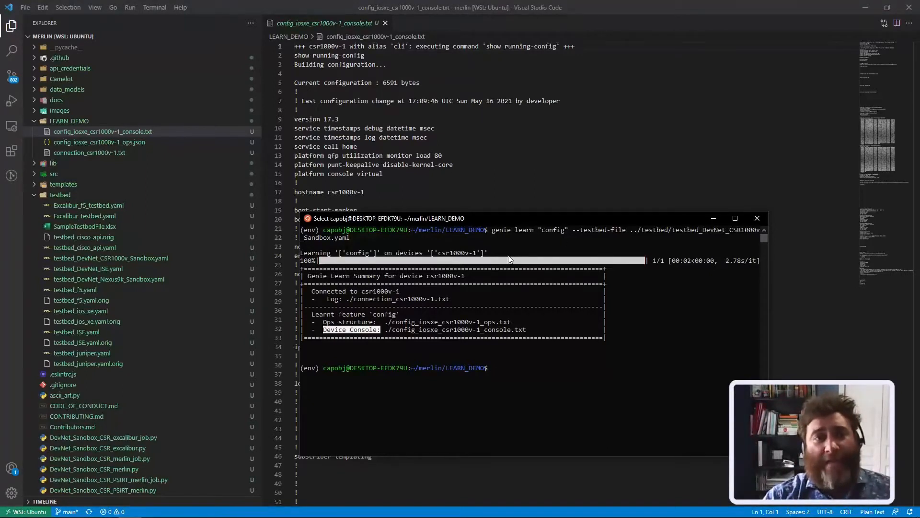
Return to the config ops JSON and change the genie learn feature to ospf.
click(102, 142)
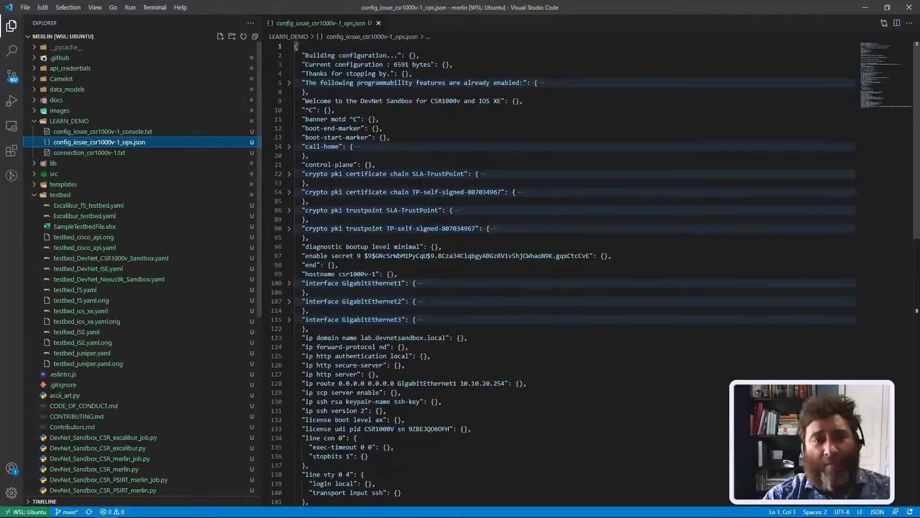
scroll(down, 3)
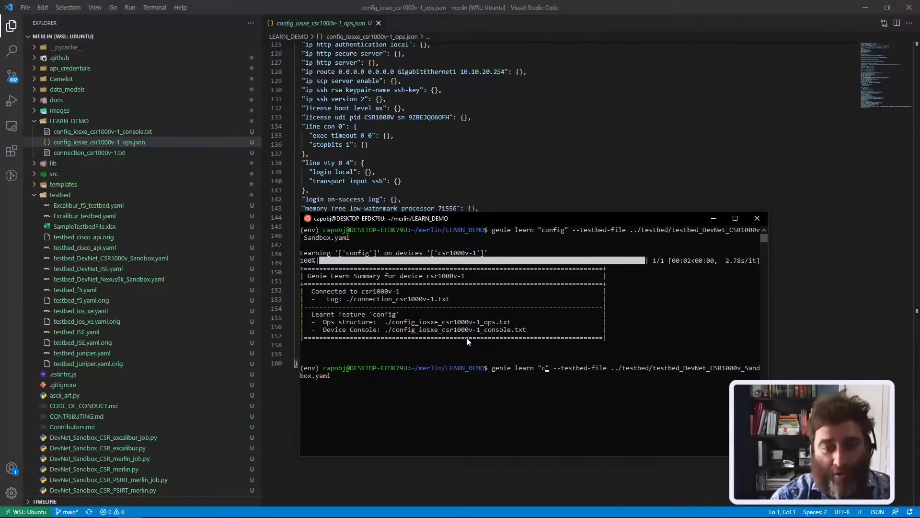
text(ospf)
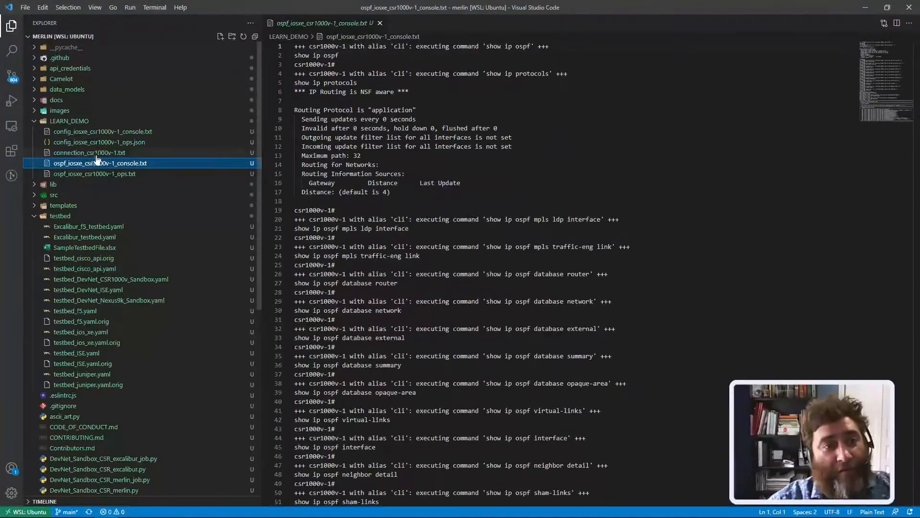
Review the ospf ops and console outputs, then the connection_csr1000v-1.txt log.
click(95, 173)
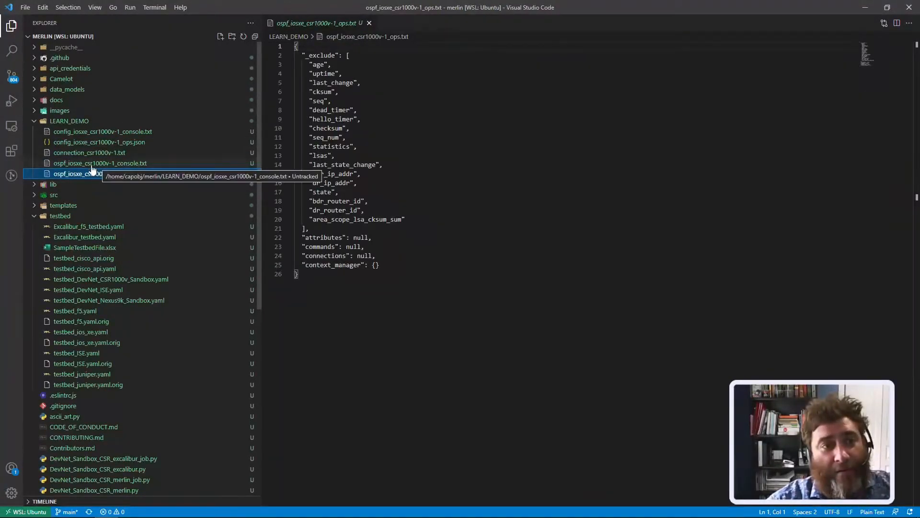
click(99, 162)
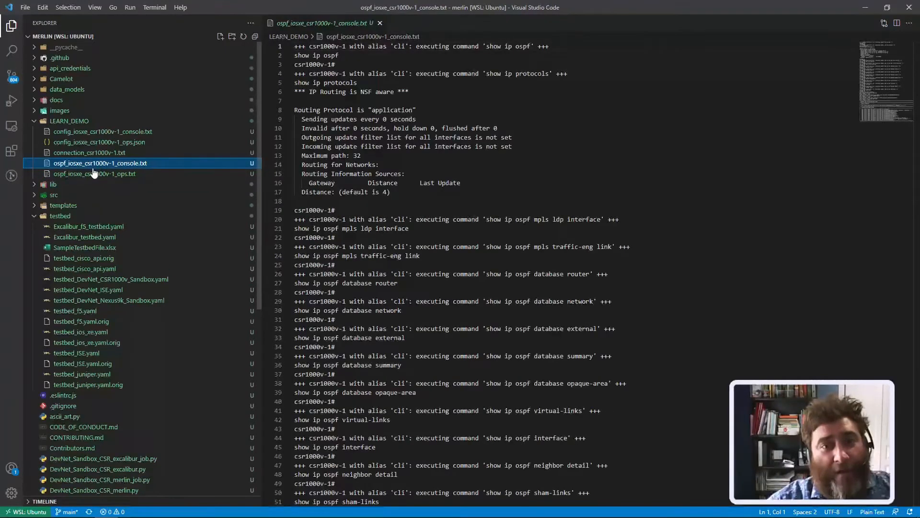
click(95, 173)
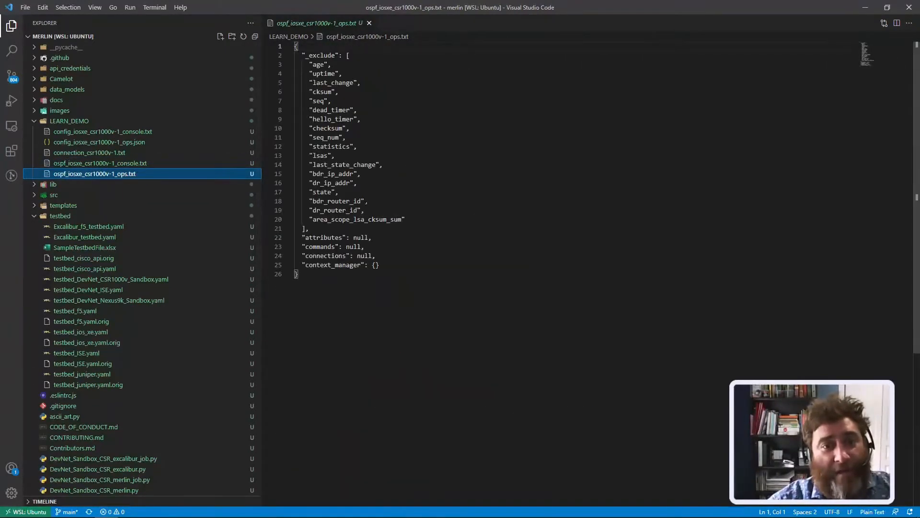
click(90, 152)
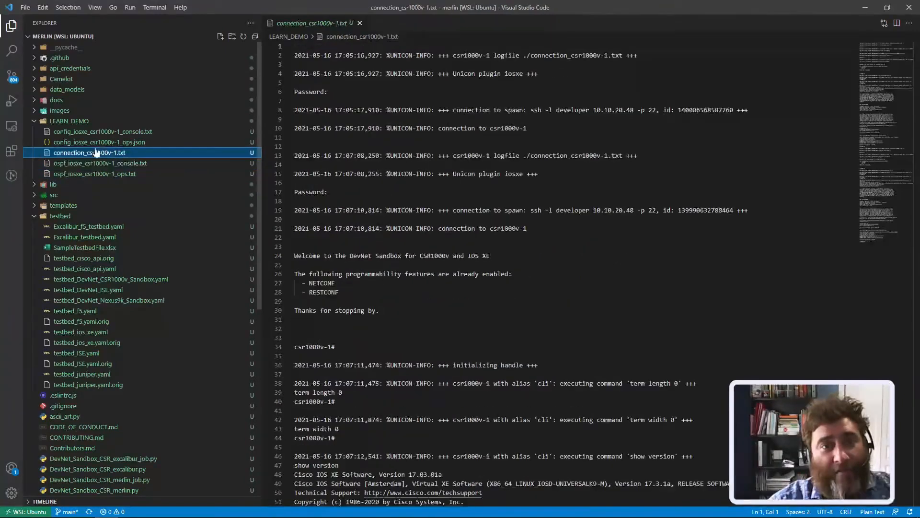
click(105, 132)
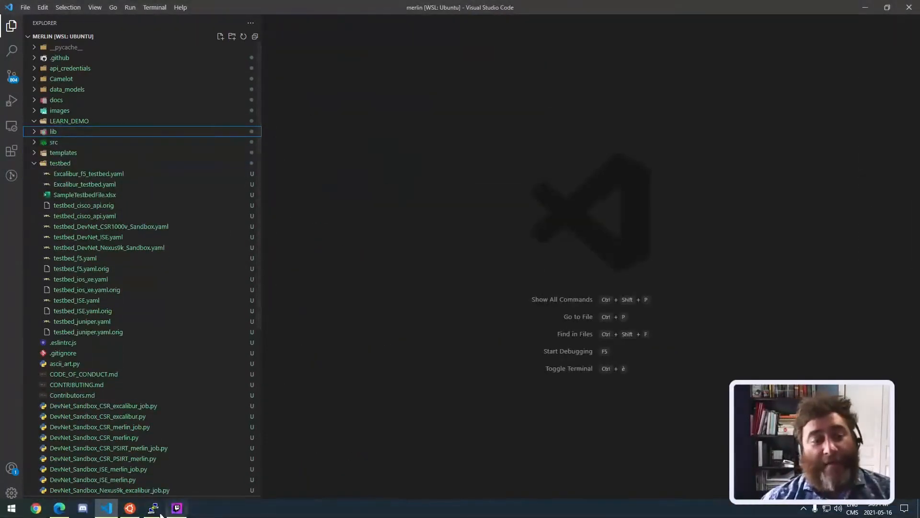
Run genie learn "[bgp,interfaces]" against the CSR1000v testbed and open the bgp ops file.
click(129, 507)
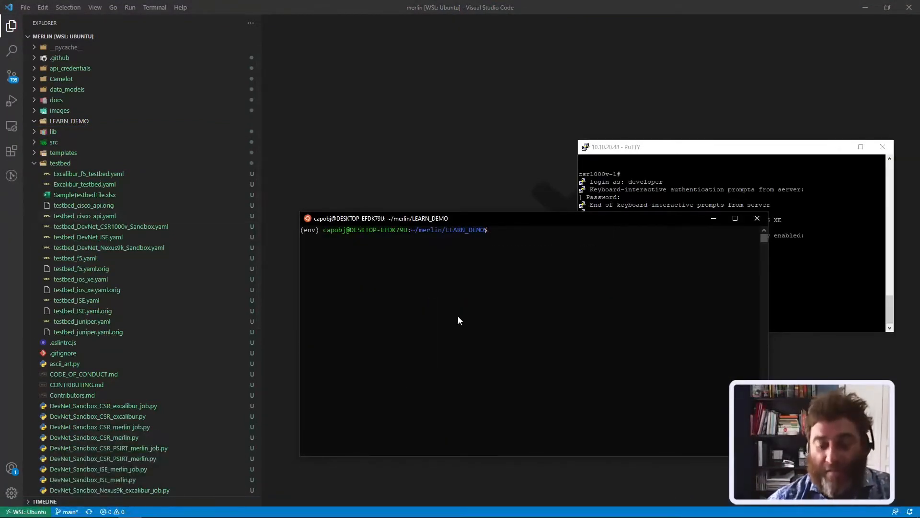
text(genie learn "[bgp,interfaces]" --testbed-file ../testbed/testbed_DevNet_CSR1000v_Sandbox.yaml)
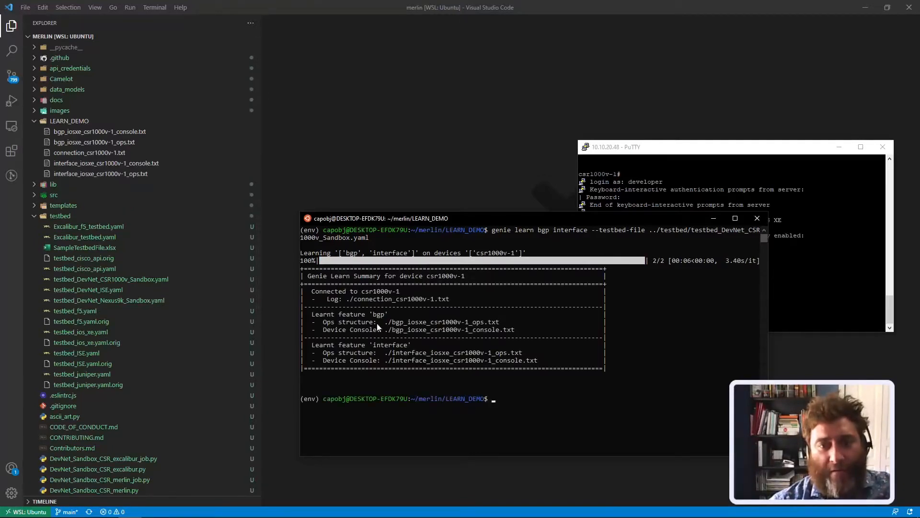
double_click(408, 322)
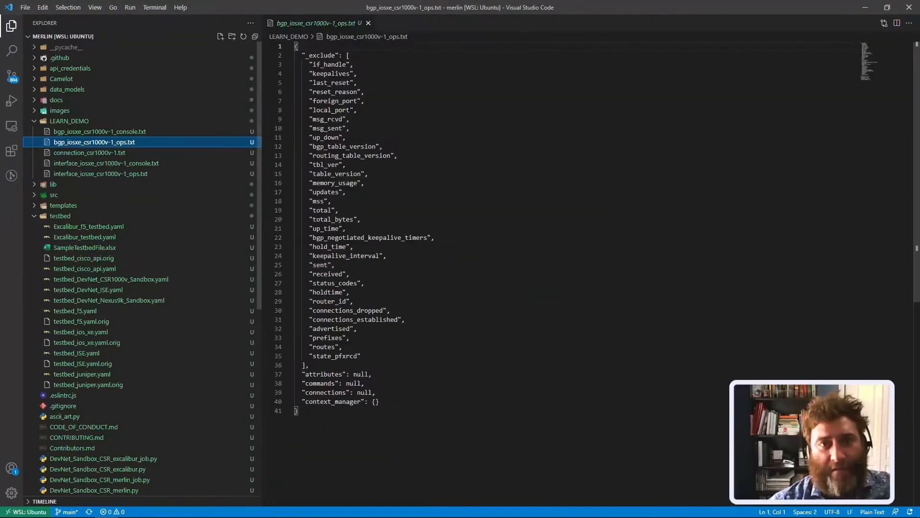
Review the bgp and interface outputs, renaming interface_iosxe_csr1000v-1_ops.txt to .json.
click(106, 163)
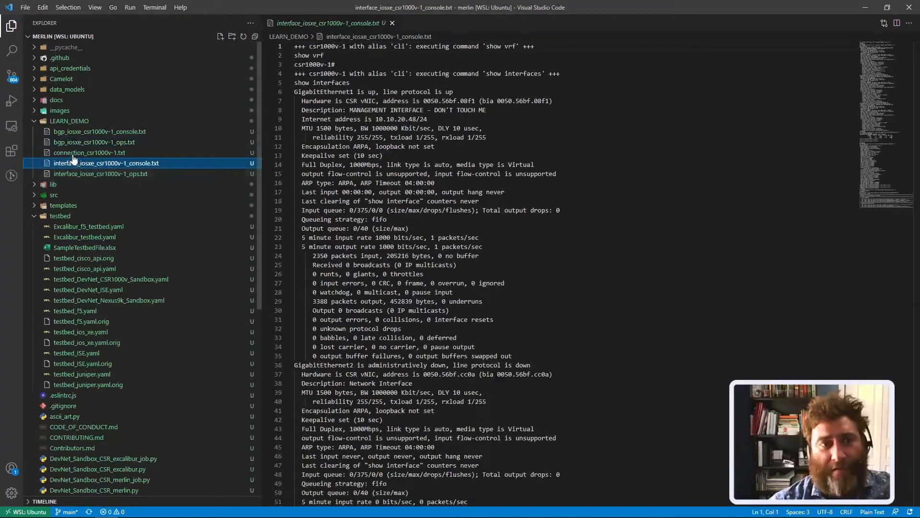
click(100, 173)
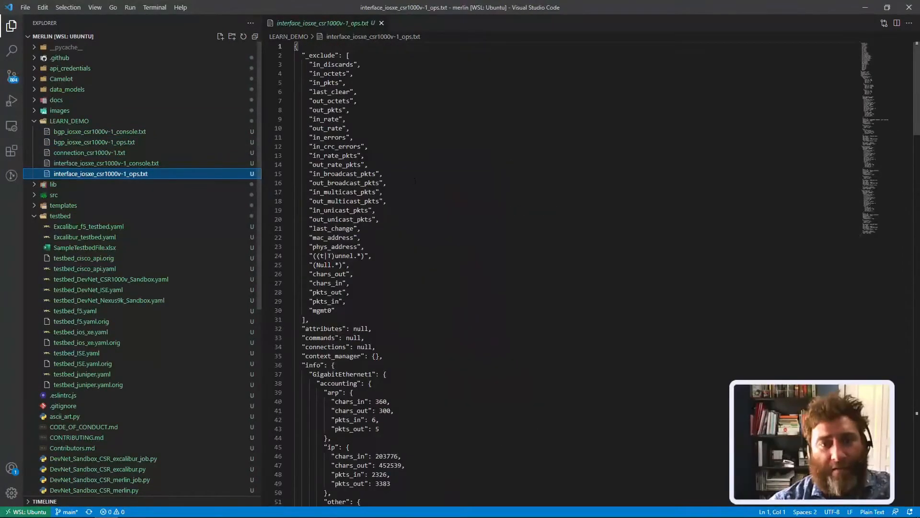
scroll(down, 3)
text(json)
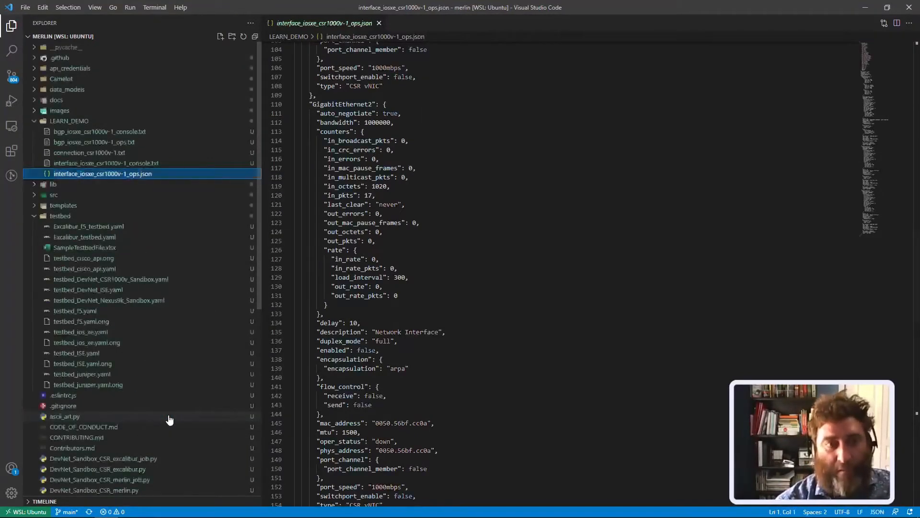
click(288, 104)
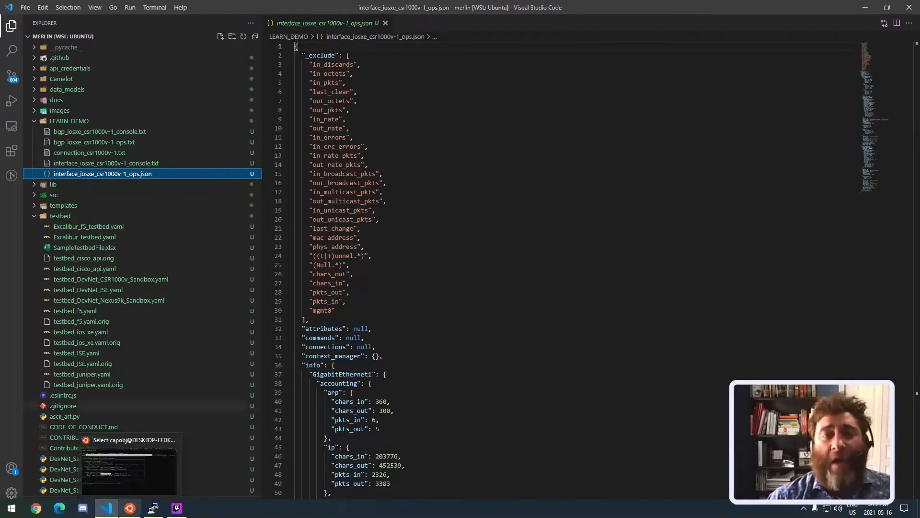
Close the editor and delete the LEARN_DEMO folder from the Explorer.
click(385, 23)
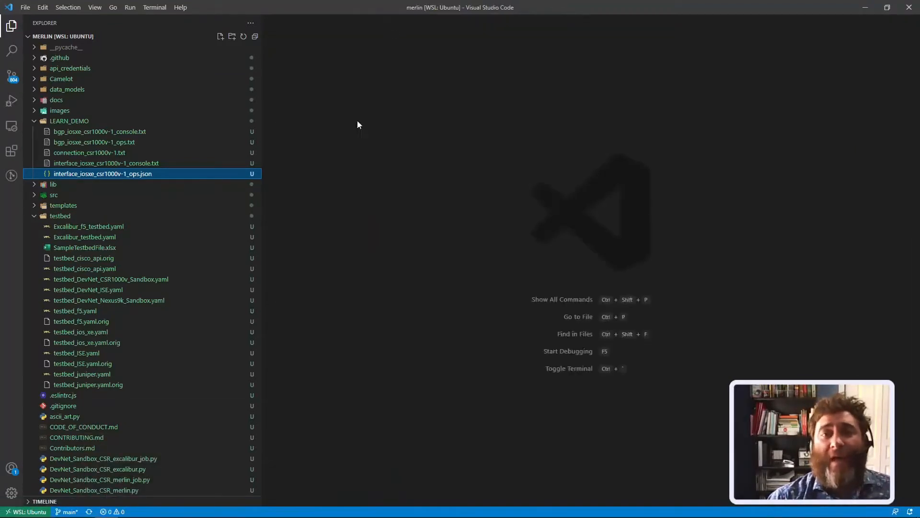
click(68, 120)
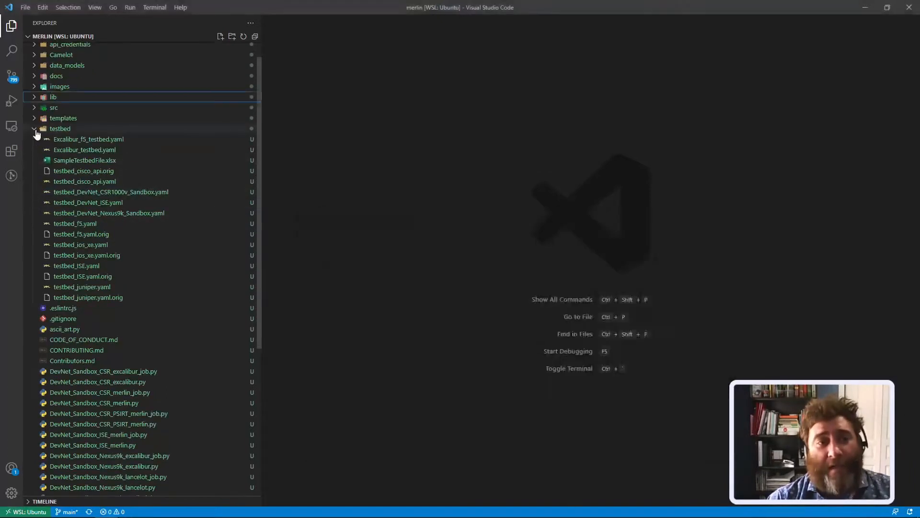
click(34, 128)
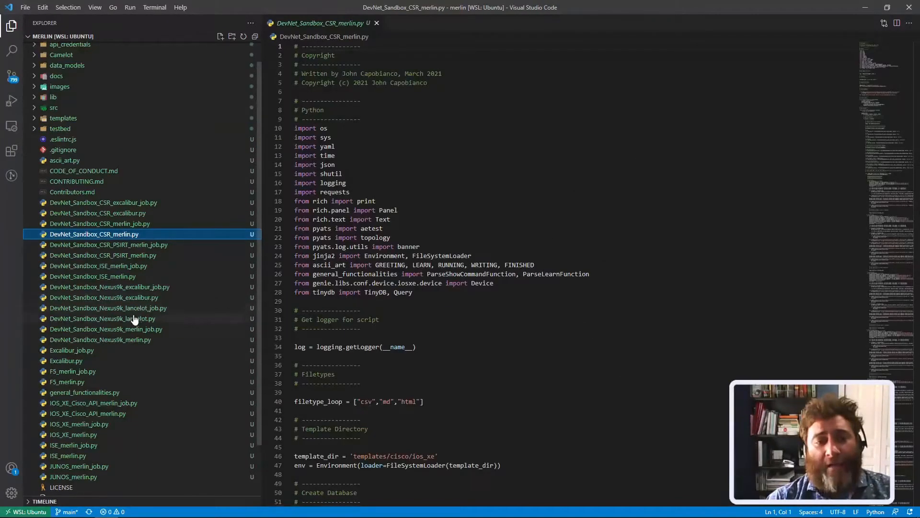
Open general_functionalities.py in the left split and highlight ParseLearnFunction.
click(105, 297)
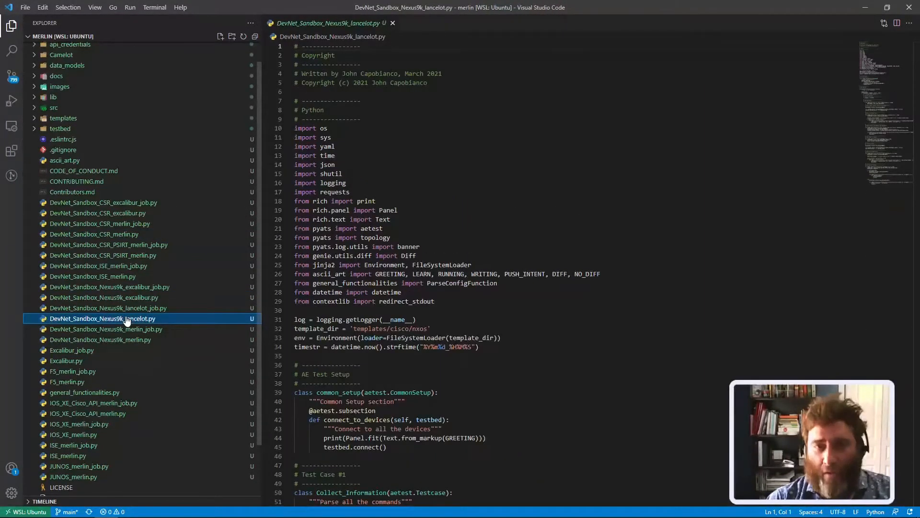
mouse_move(121, 297)
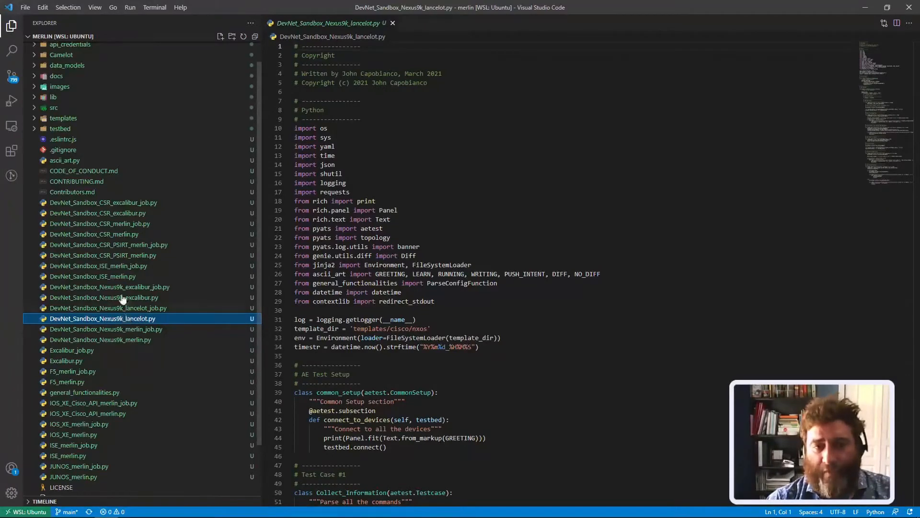
click(93, 234)
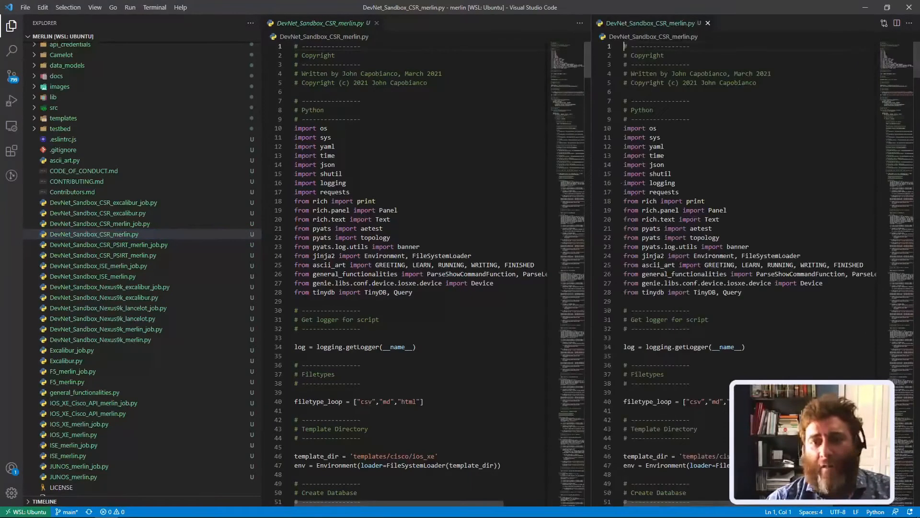
double_click(331, 183)
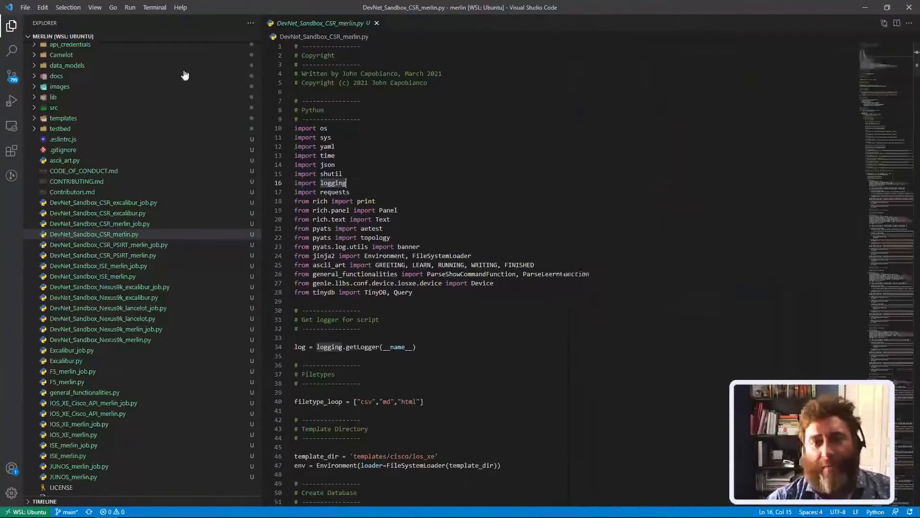
Hide the file tree, widen the split pane, then restore the project file list.
click(10, 26)
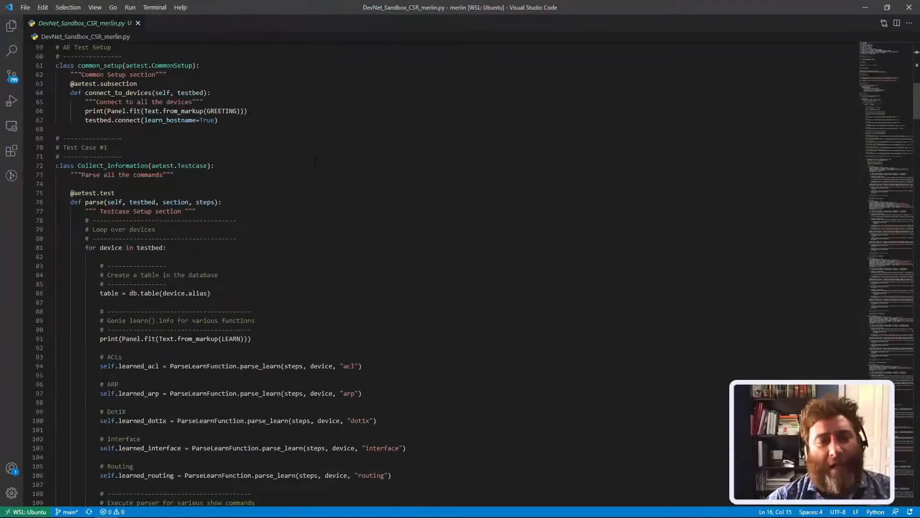
scroll(down, 3)
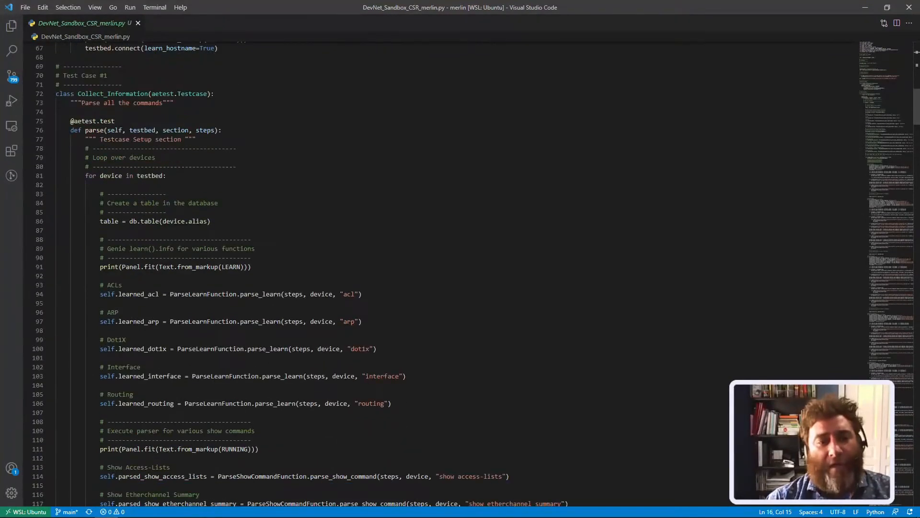
drag(108, 248, 255, 248)
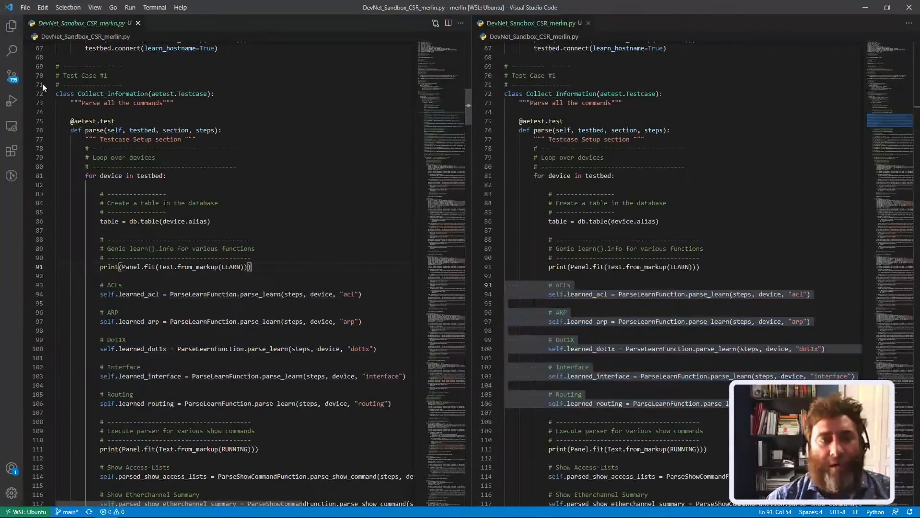
click(12, 26)
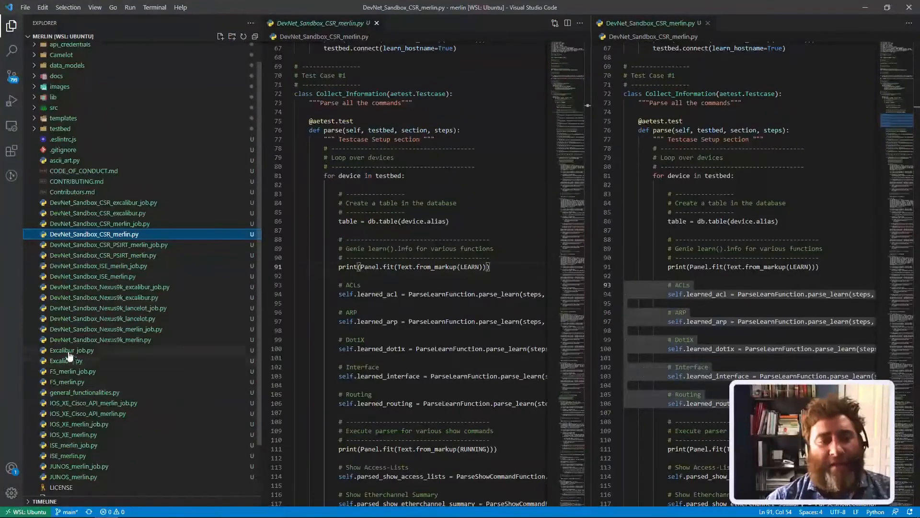
mouse_move(62, 323)
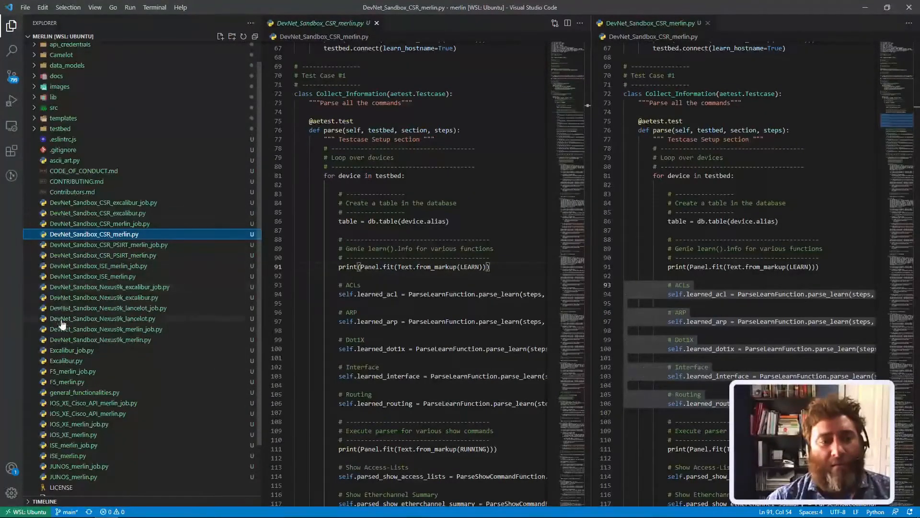
scroll(down, 3)
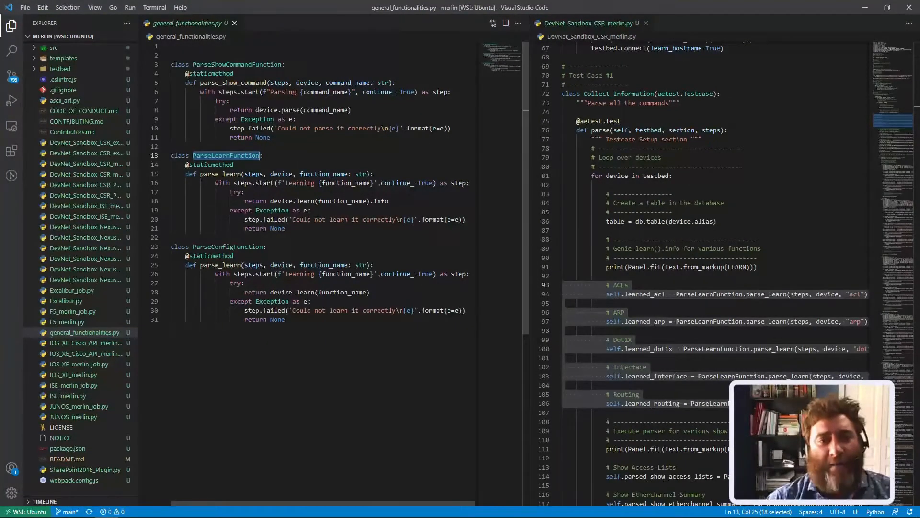
Highlight parse_learn and its except line, then close general_functionalities.py and the split.
double_click(216, 173)
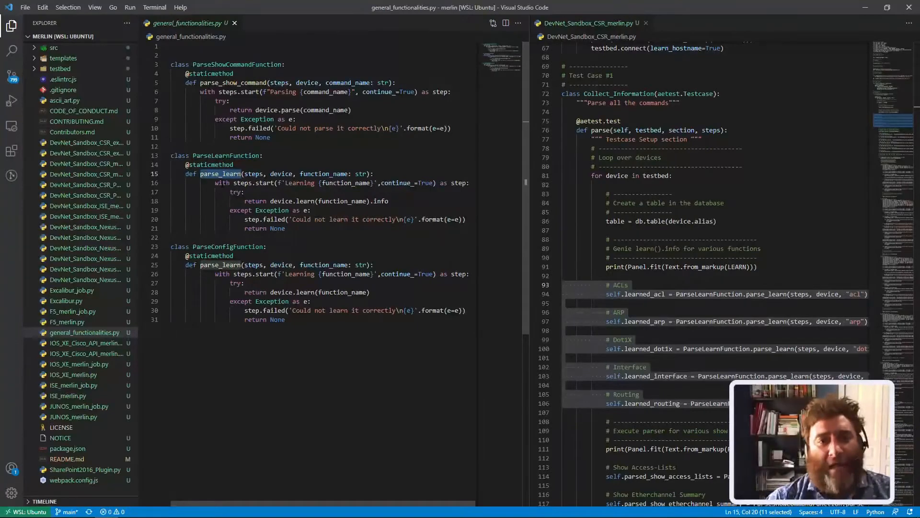
double_click(241, 183)
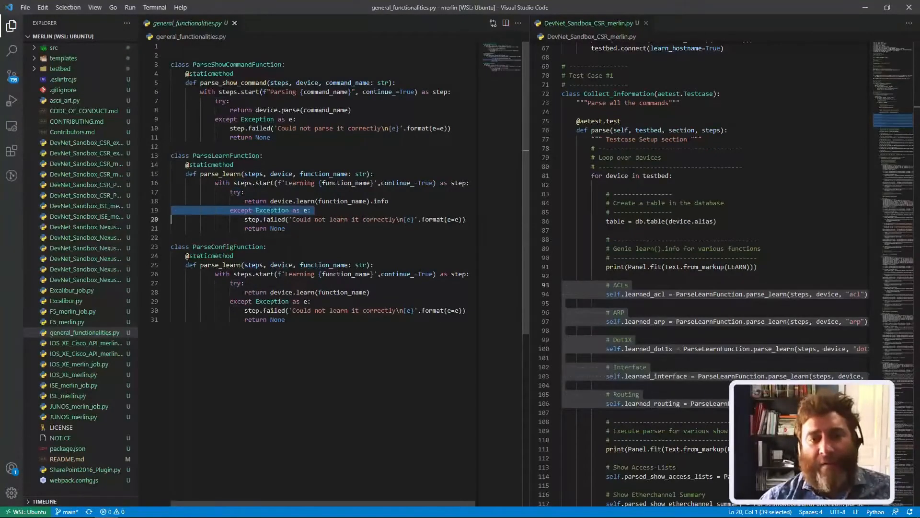
double_click(339, 201)
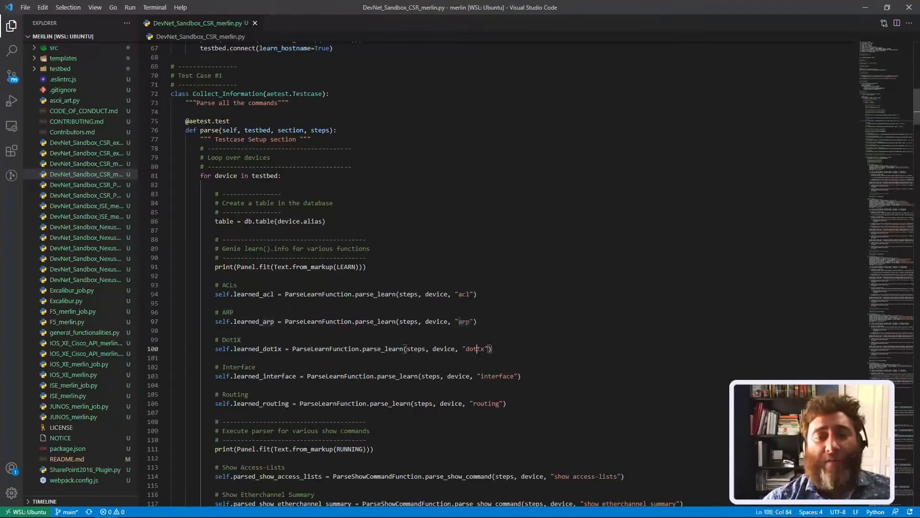
Highlight the ParseLearnFunction.parse_learn calls on lines 93–106 of the CSR merlin script.
double_click(485, 403)
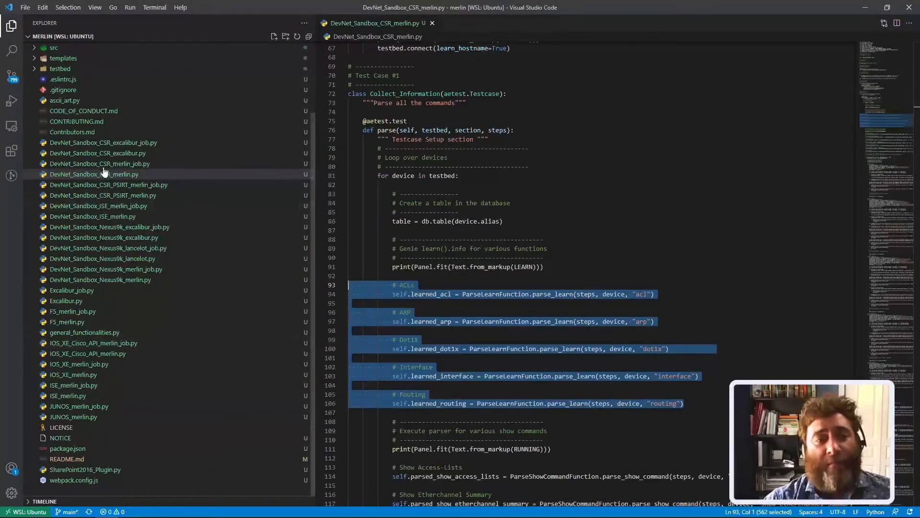
Copy the pyats run job command from DevNet_Sandbox_CSR_merlin_job.py and paste it into the terminal.
click(100, 163)
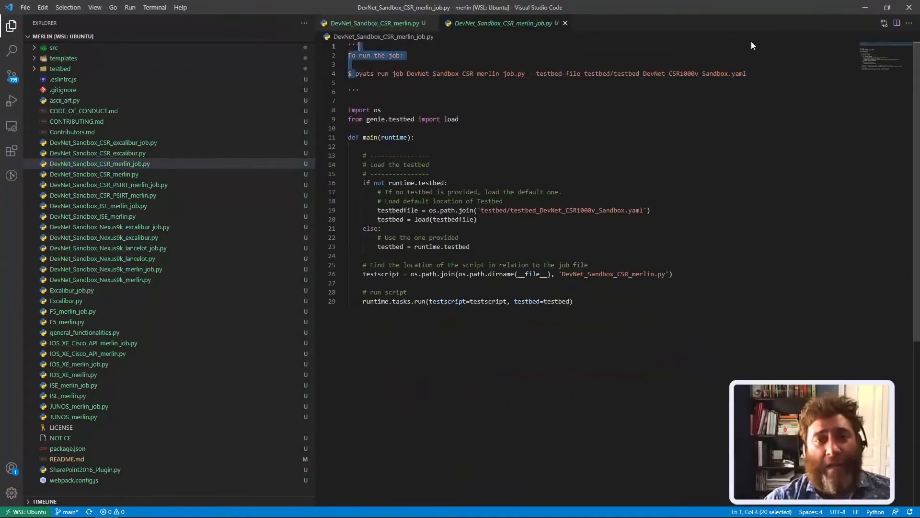
right_click(522, 73)
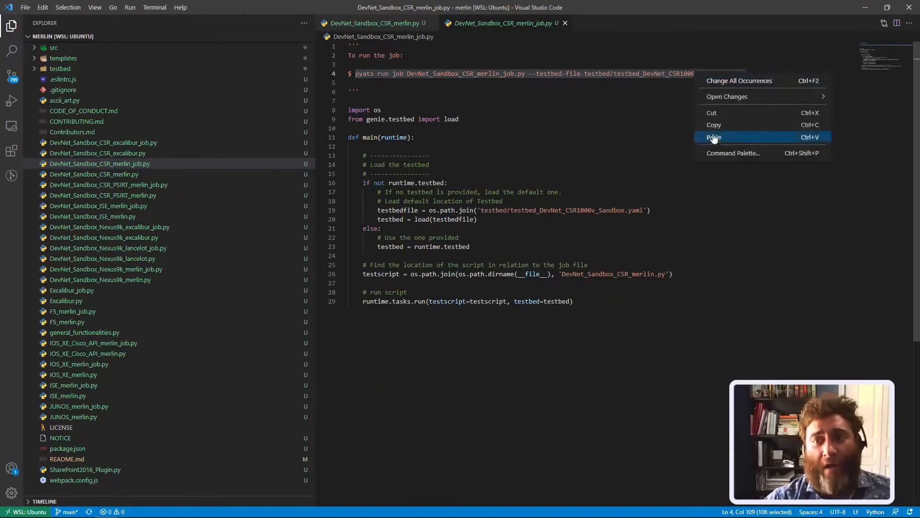
click(713, 136)
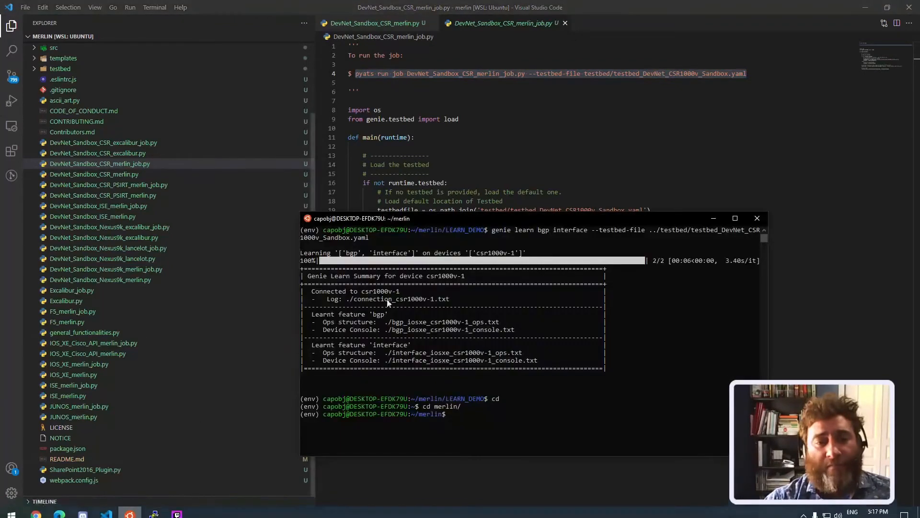
text(pyats run job DevNet_Sandbox_CSR_merlin_job.py --testbed-file testbed/testbed_DevNet_CSR1000v_Sandbox.yaml)
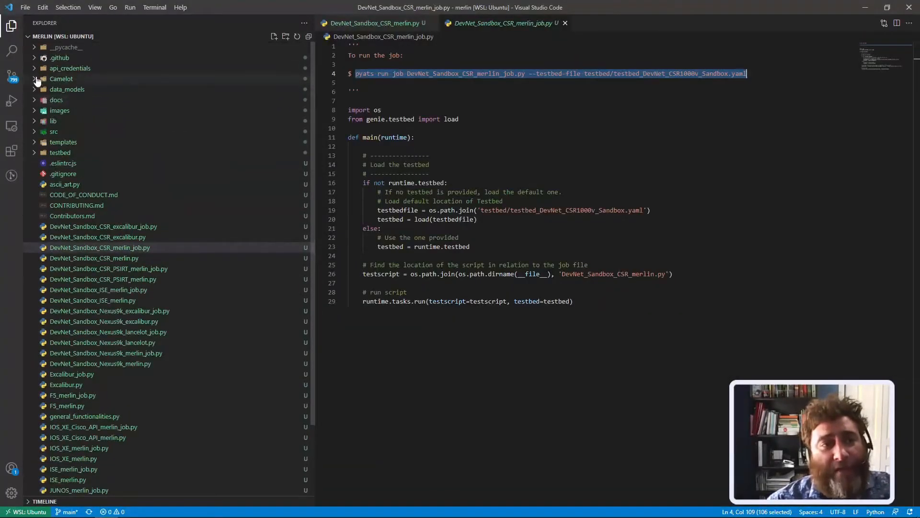
Open learned_acl.json, then learned_acl.csv, from Camelot's DevNet_Sandbox Learned_ACL folder.
click(60, 79)
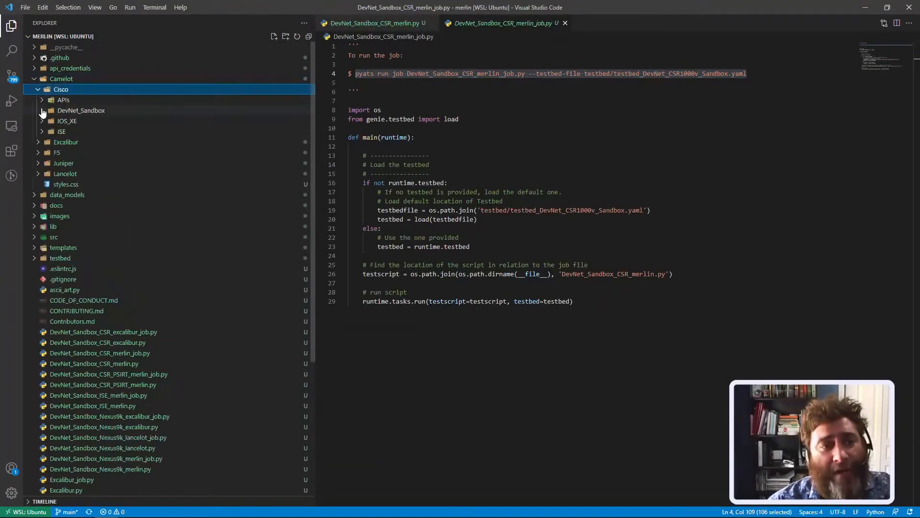
click(81, 110)
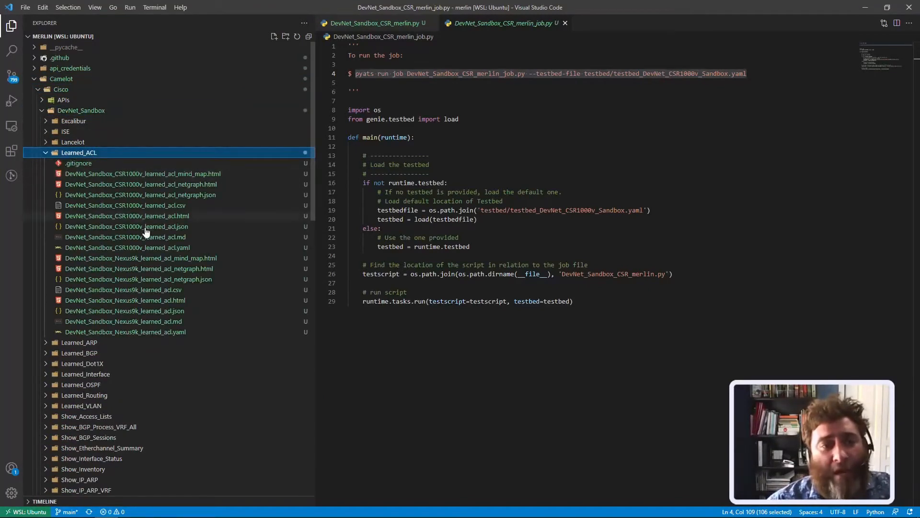
double_click(144, 226)
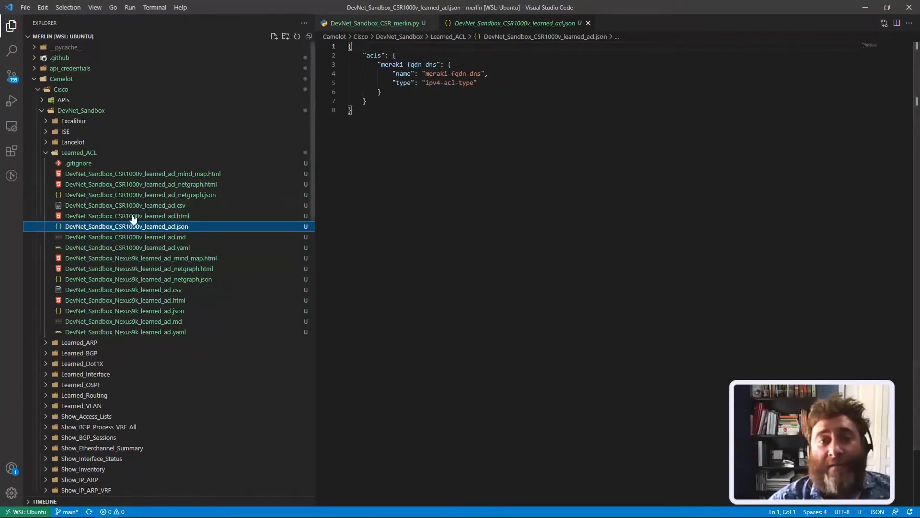
click(125, 204)
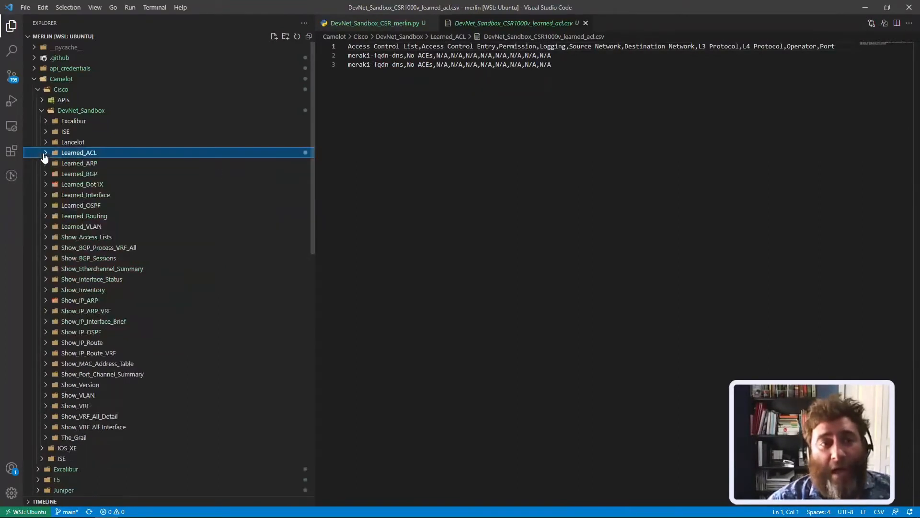
View learned_arp.json, the arp and statistics CSV previews, and the markdown report preview.
click(79, 163)
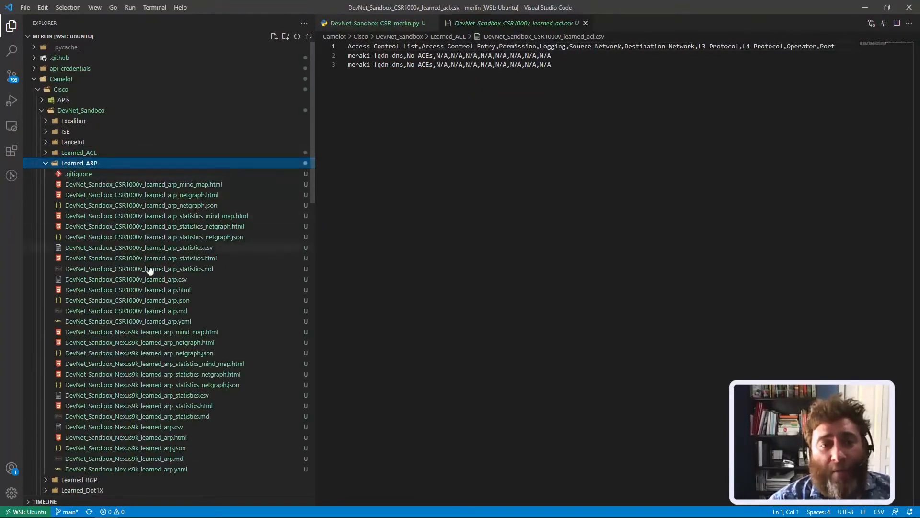
click(127, 300)
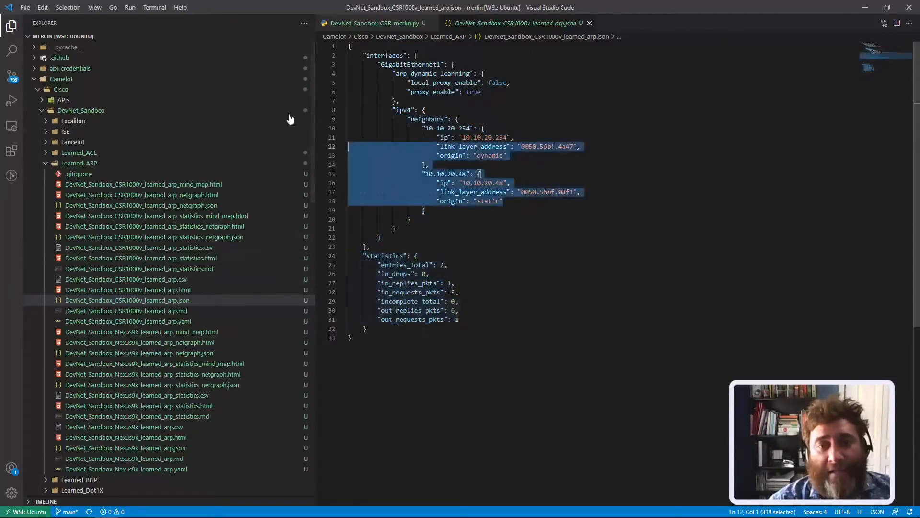
click(126, 300)
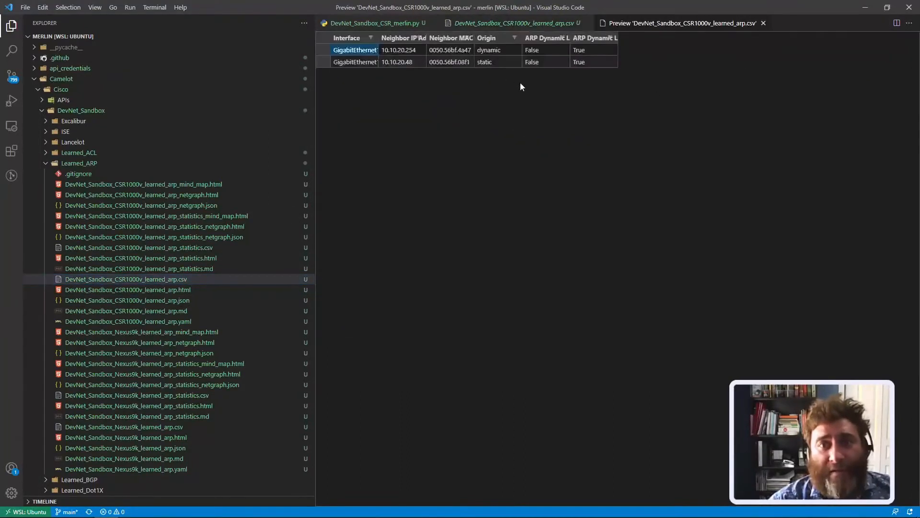
mouse_move(410, 57)
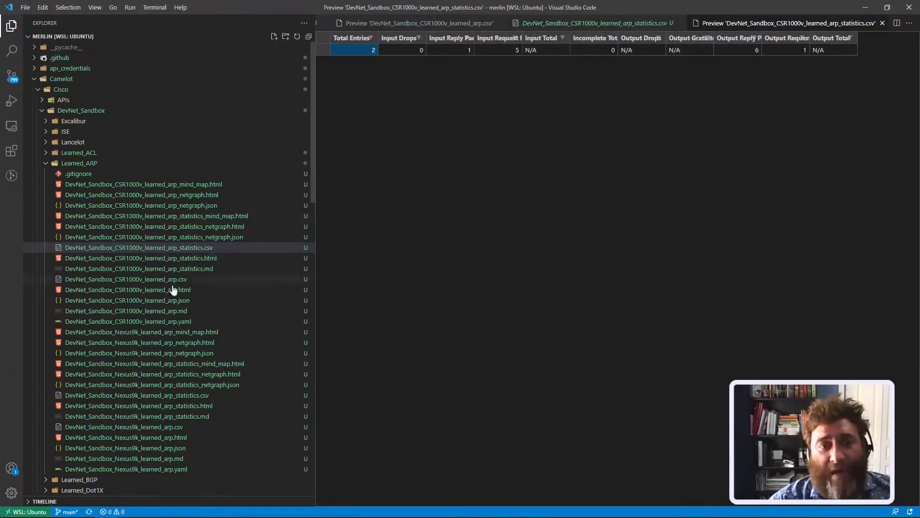
double_click(126, 311)
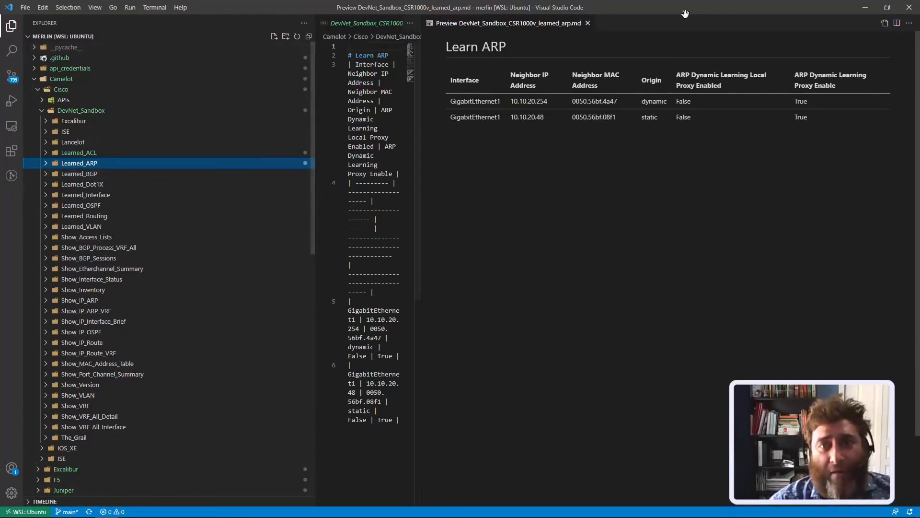
click(79, 162)
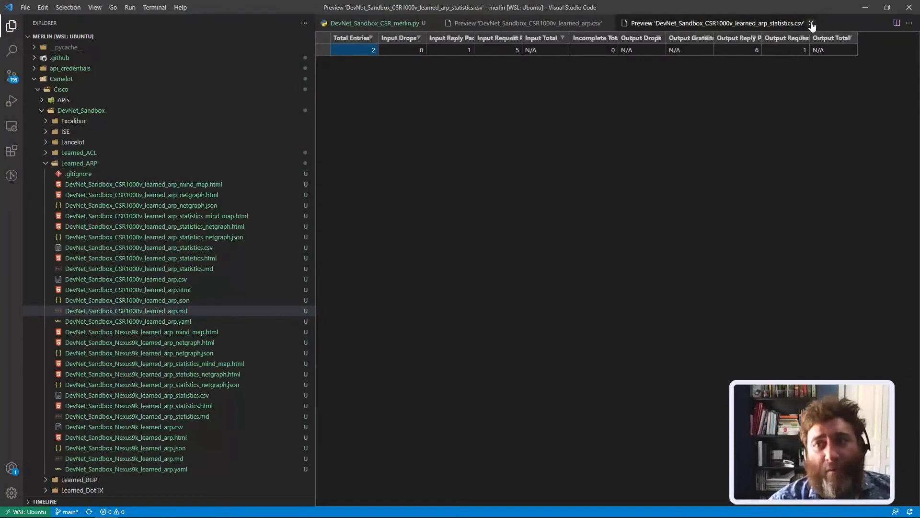
Close the ARP statistics preview and CSR merlin script tabs, then collapse the output folders.
click(813, 23)
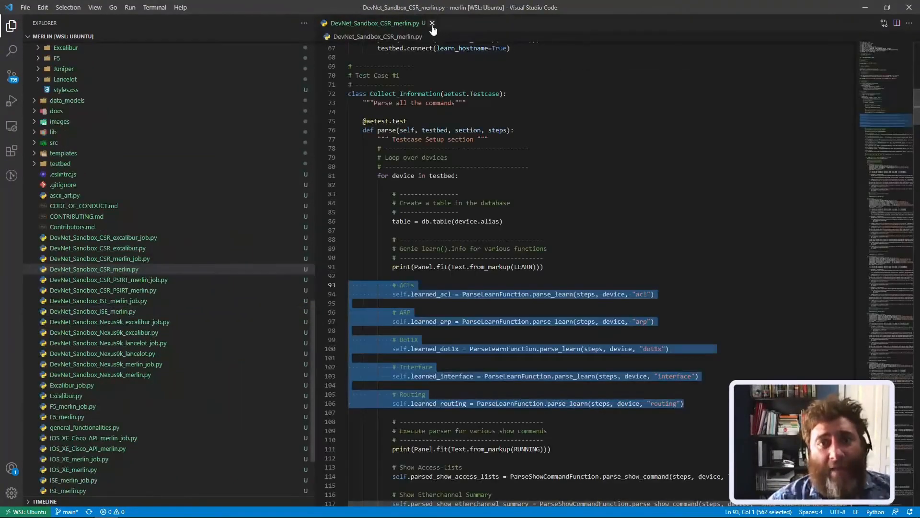
click(432, 23)
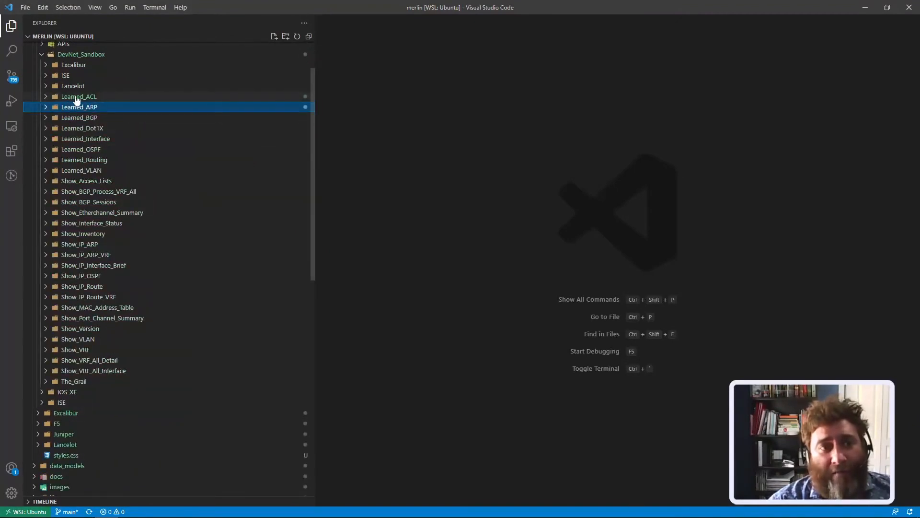
mouse_move(105, 142)
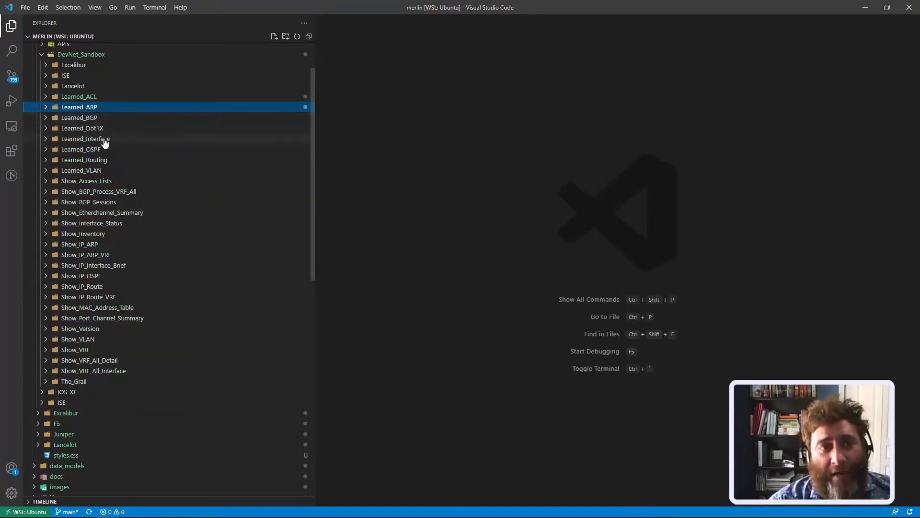
mouse_move(101, 175)
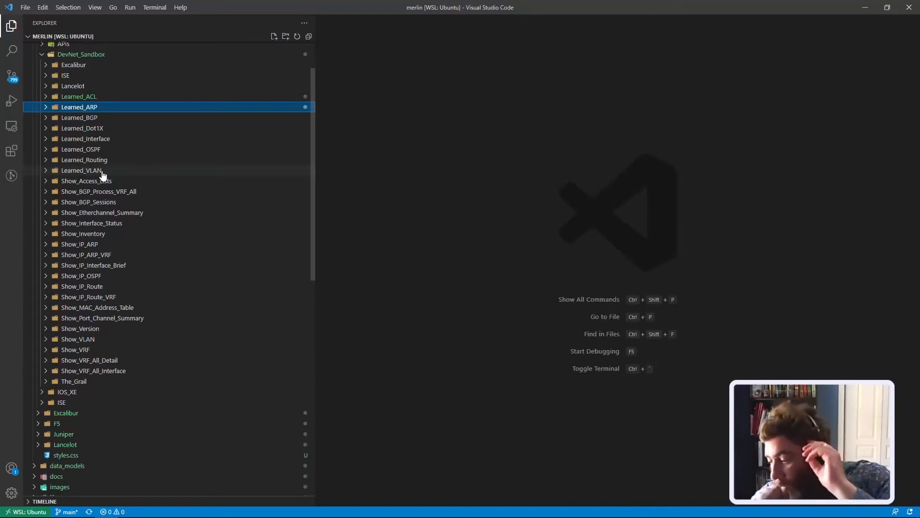
scroll(down, 3)
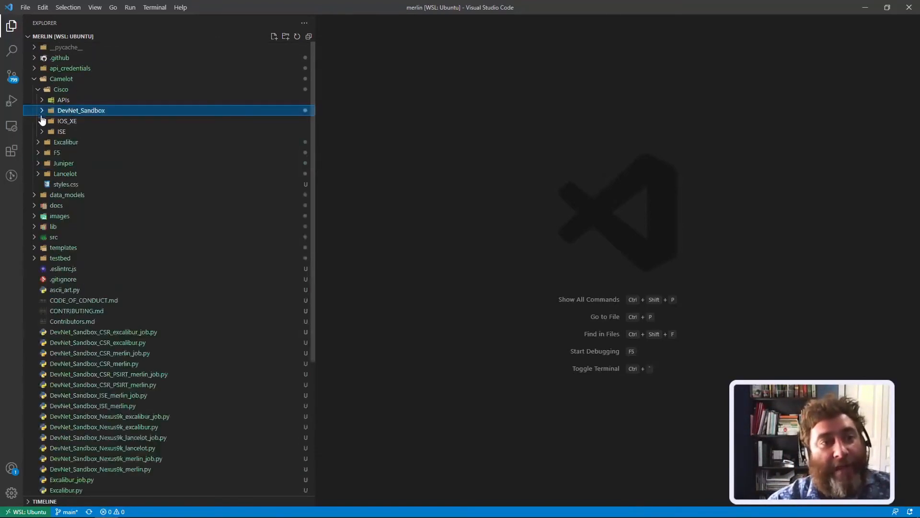
Expand the IOS_XE output folder to browse it, then collapse the Camelot tree.
click(68, 120)
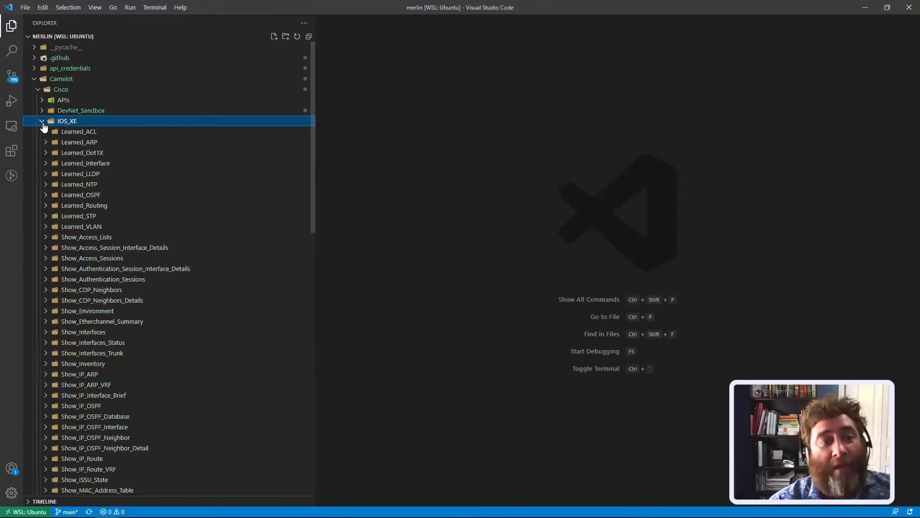
mouse_move(104, 179)
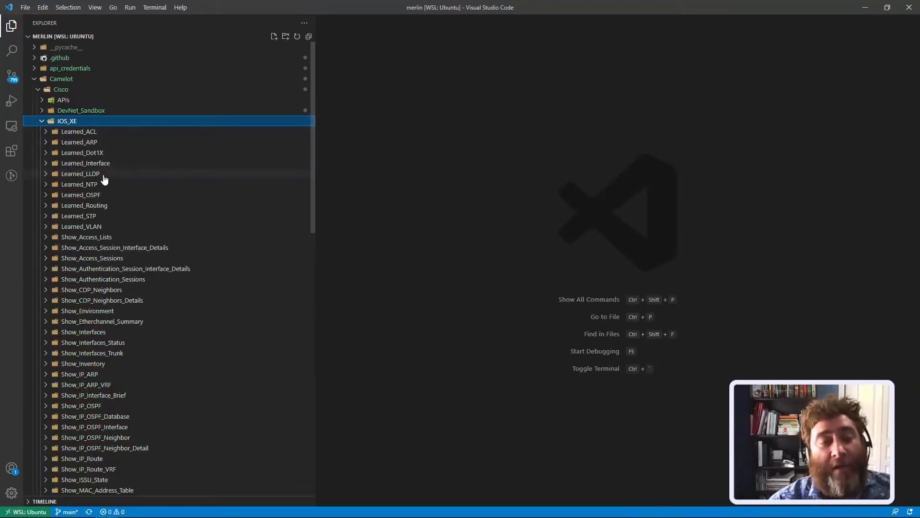
mouse_move(81, 173)
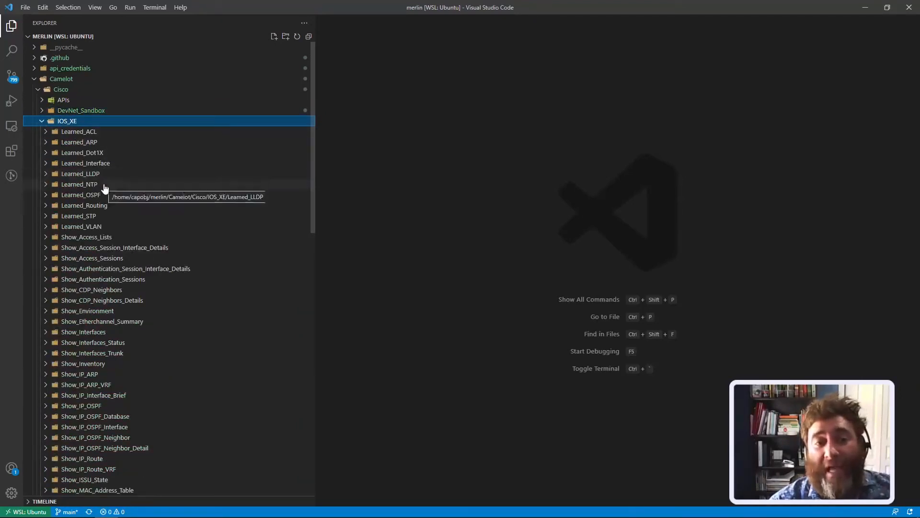
mouse_move(116, 223)
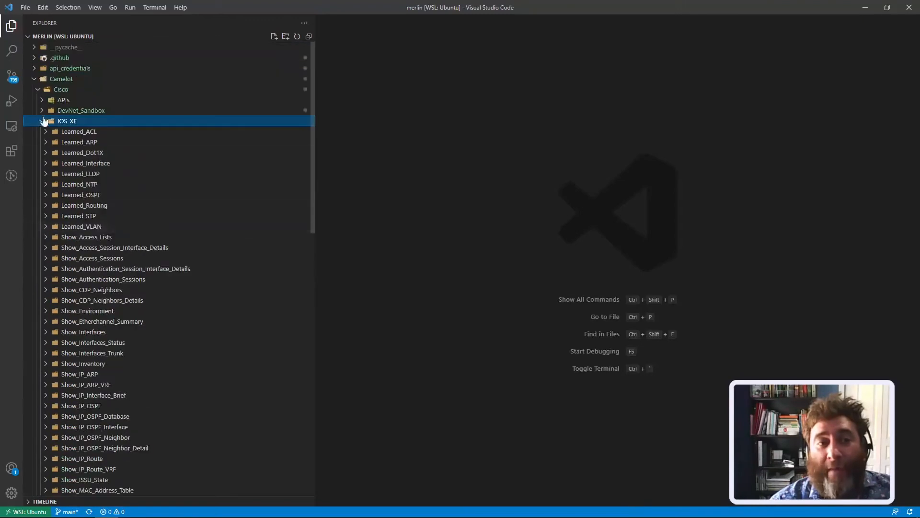
click(61, 78)
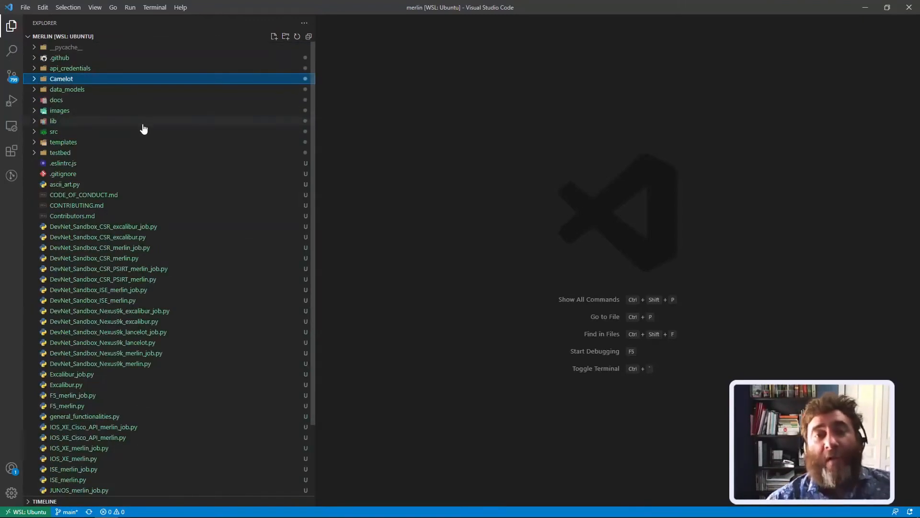